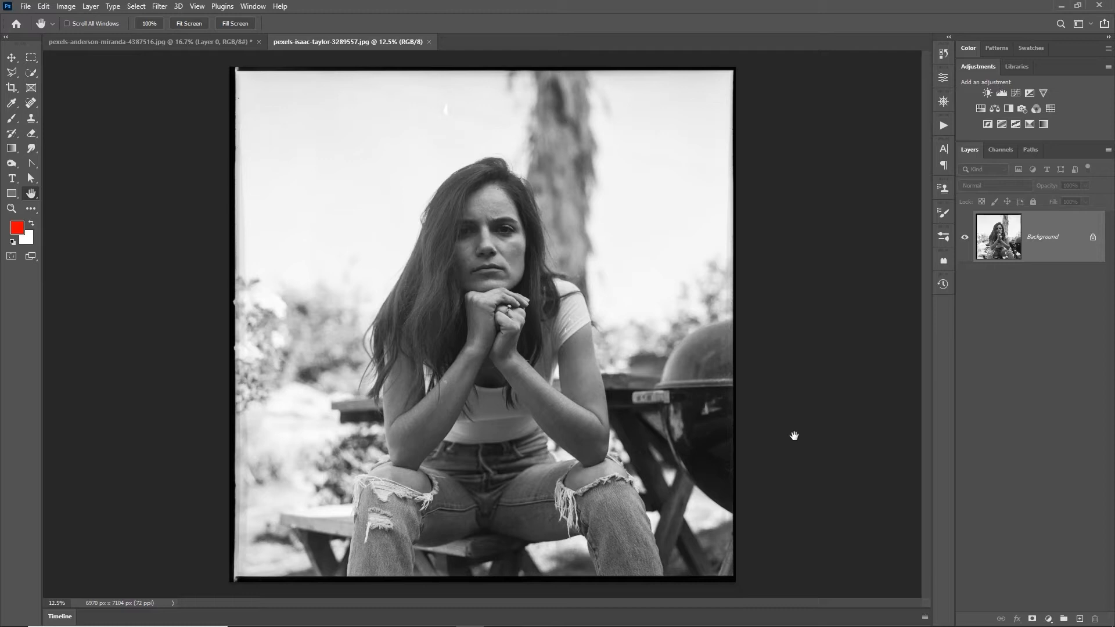
{"action": "mouse_move", "coordinate": [809, 405]}
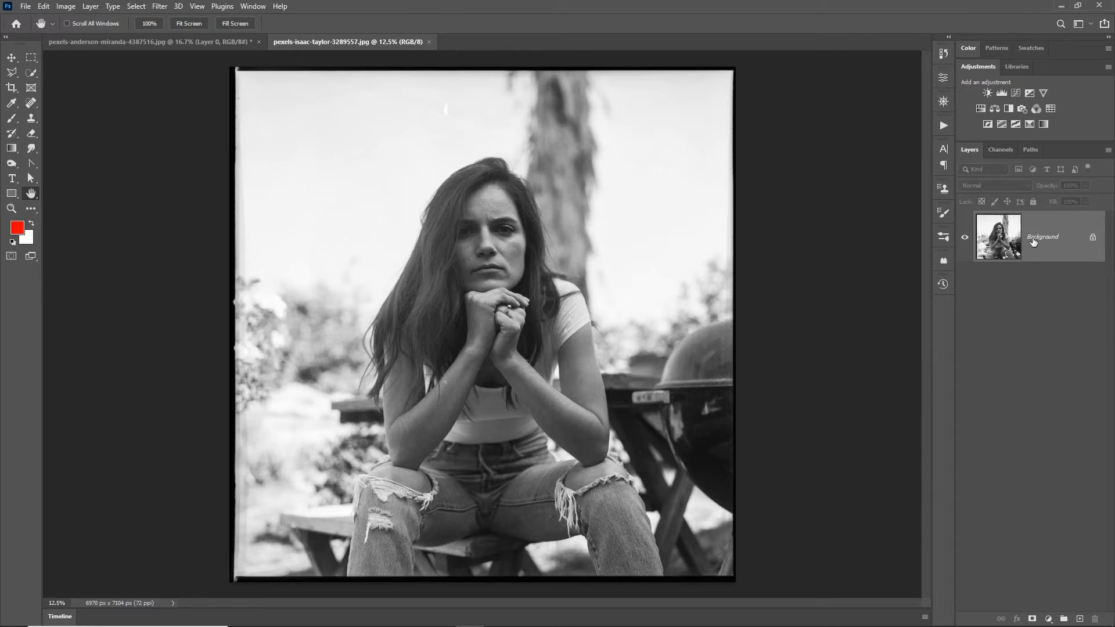
- Convert the portrait's Background layer into a smart object named Layer 0
{"action": "right_click", "coordinate": [1031, 236]}
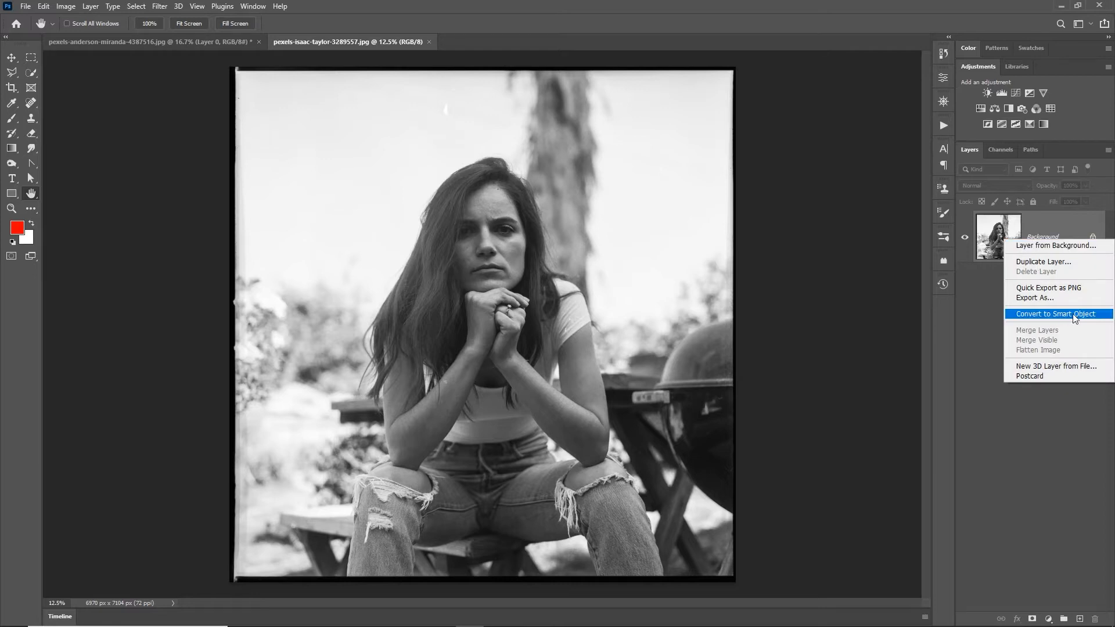
{"action": "left_click", "coordinate": [1057, 314]}
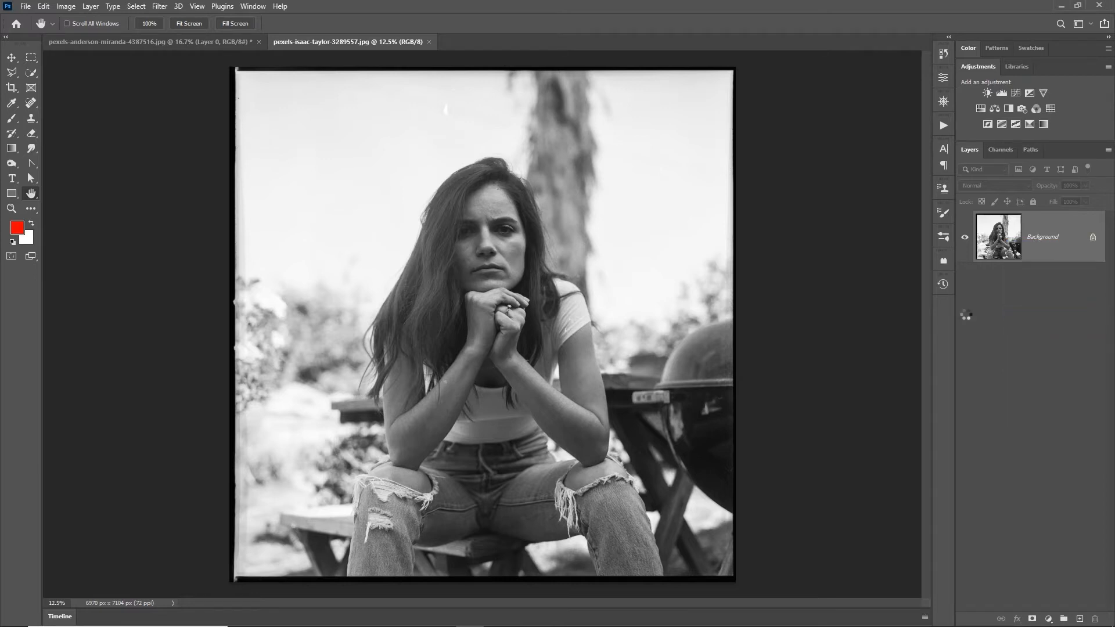
{"action": "left_click", "coordinate": [159, 6]}
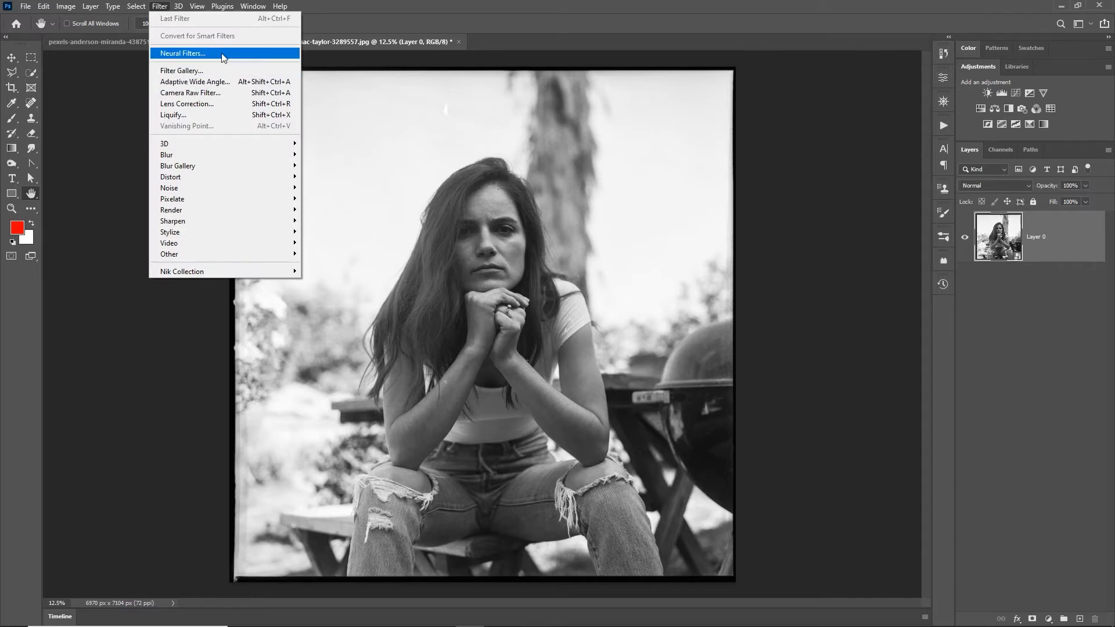
- Launch Neural Filters on the portrait and expand the beta Colorize filter
{"action": "left_click", "coordinate": [182, 53]}
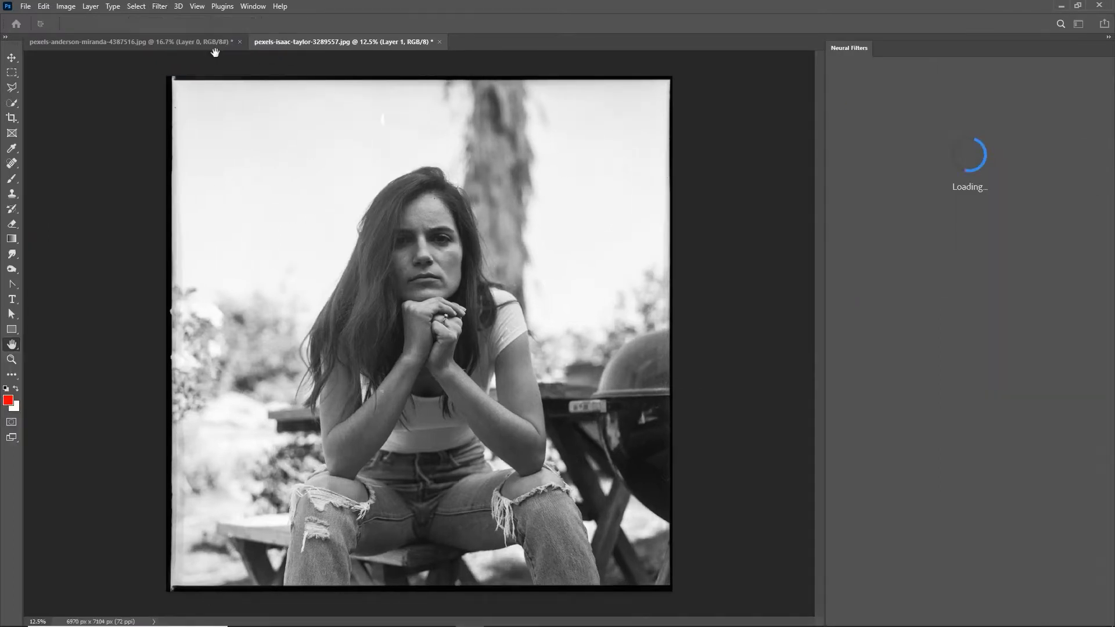
{"action": "left_click", "coordinate": [12, 344]}
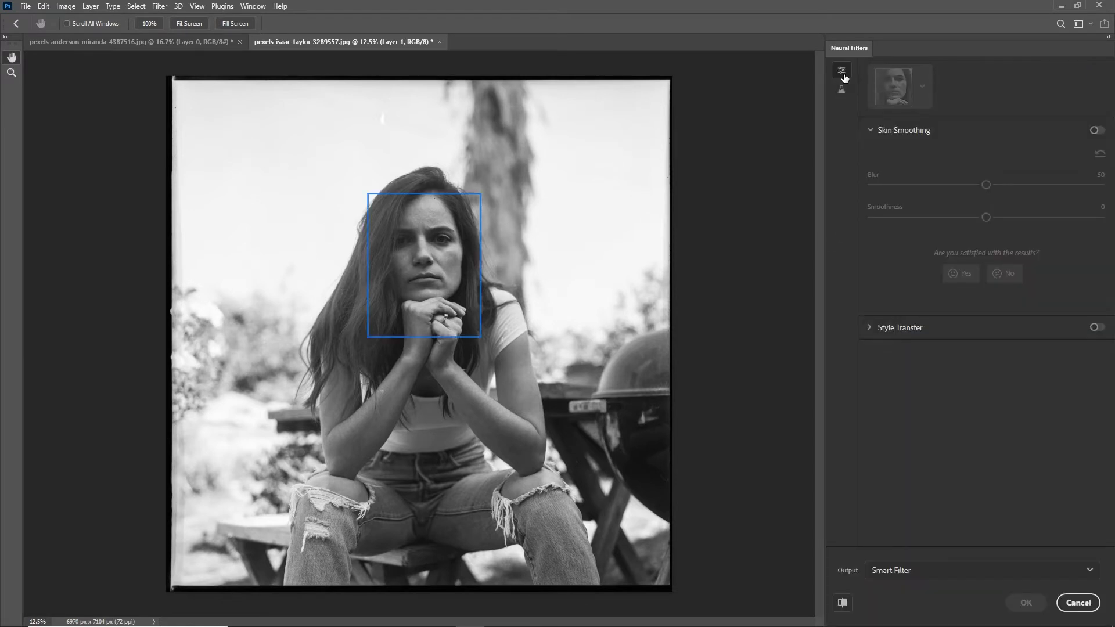
{"action": "mouse_move", "coordinate": [845, 93]}
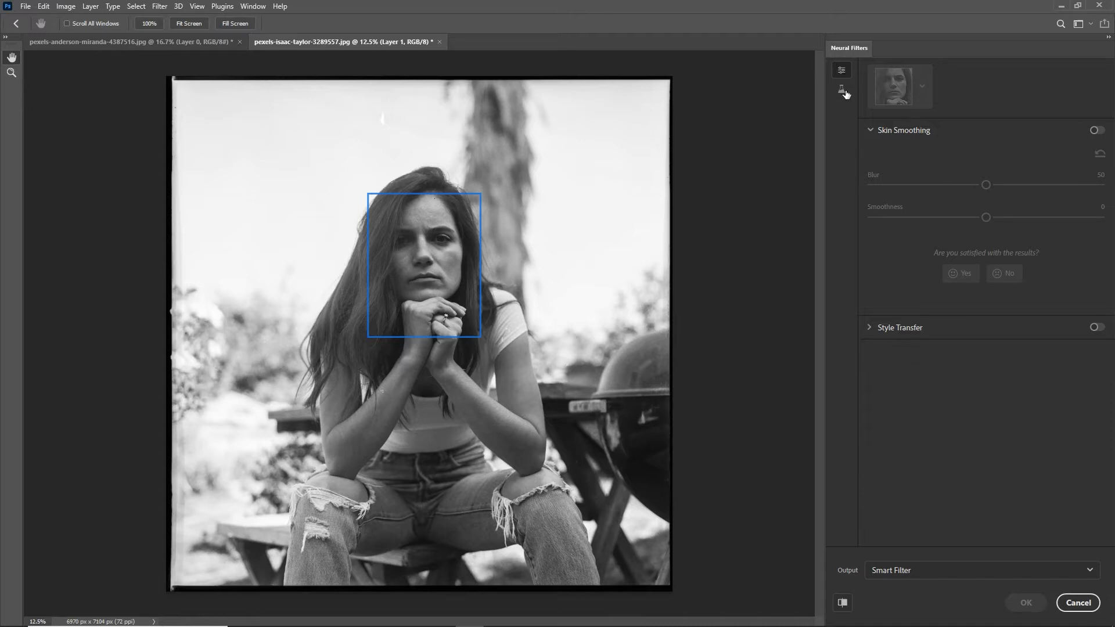
{"action": "mouse_move", "coordinate": [841, 93]}
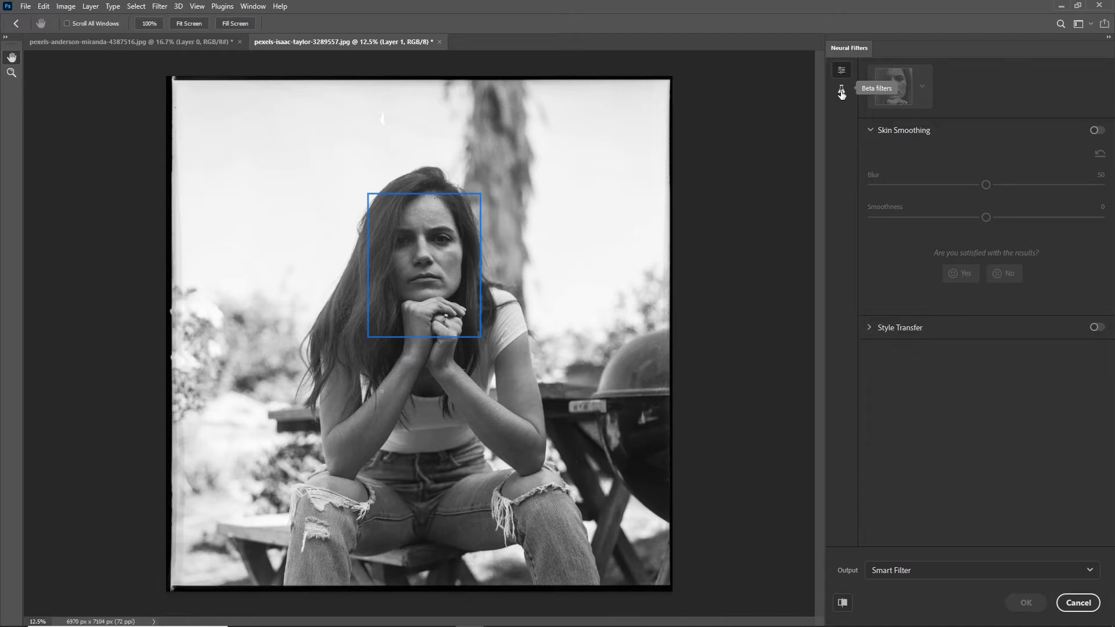
{"action": "left_click", "coordinate": [841, 88]}
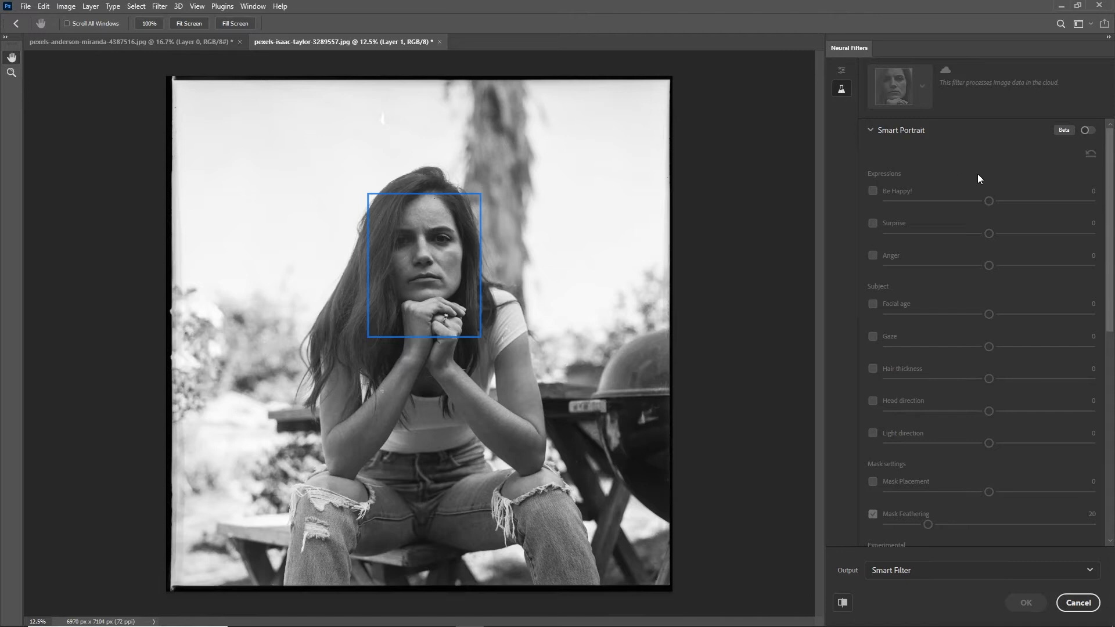
{"action": "left_click", "coordinate": [901, 129]}
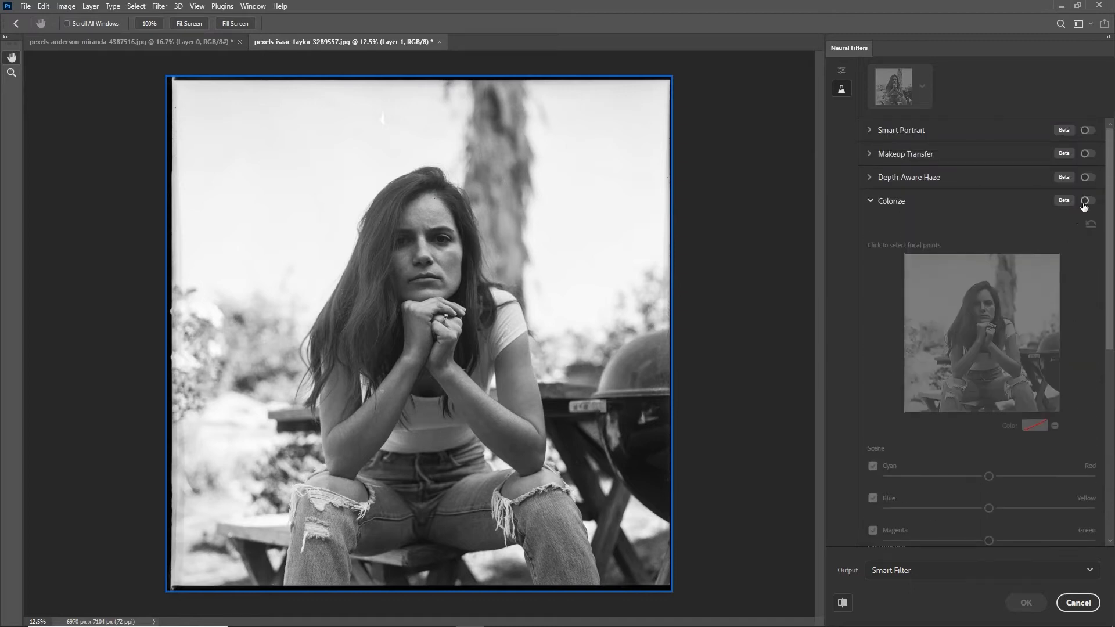
- Switch on Colorize to tint the black-and-white portrait with natural colours
{"action": "left_click", "coordinate": [1087, 201]}
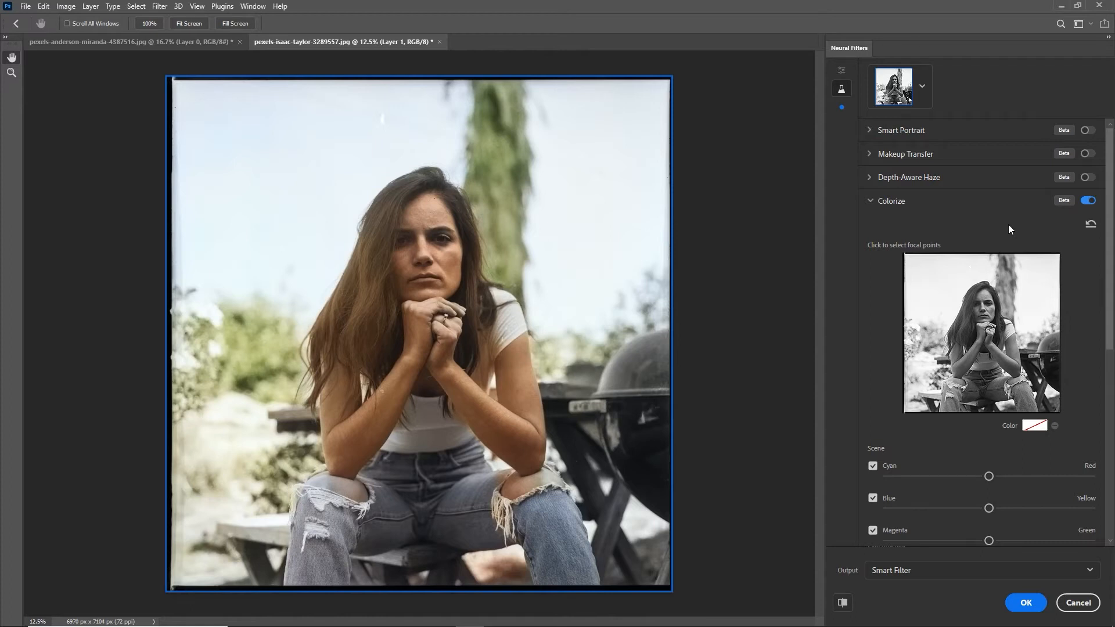
{"action": "mouse_move", "coordinate": [406, 264]}
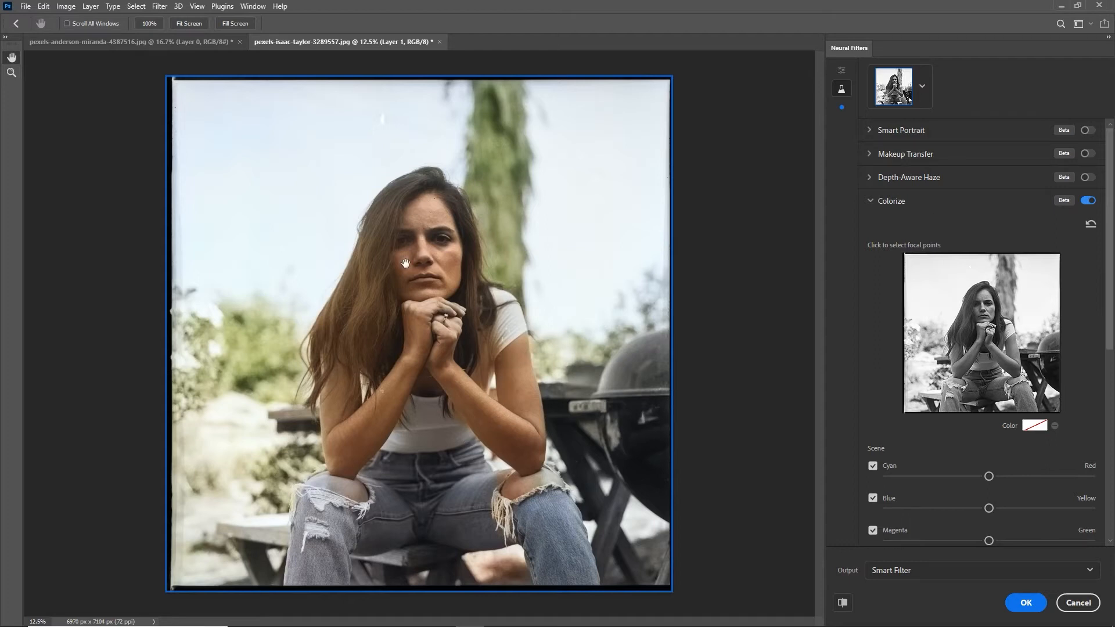
{"action": "mouse_move", "coordinate": [489, 132]}
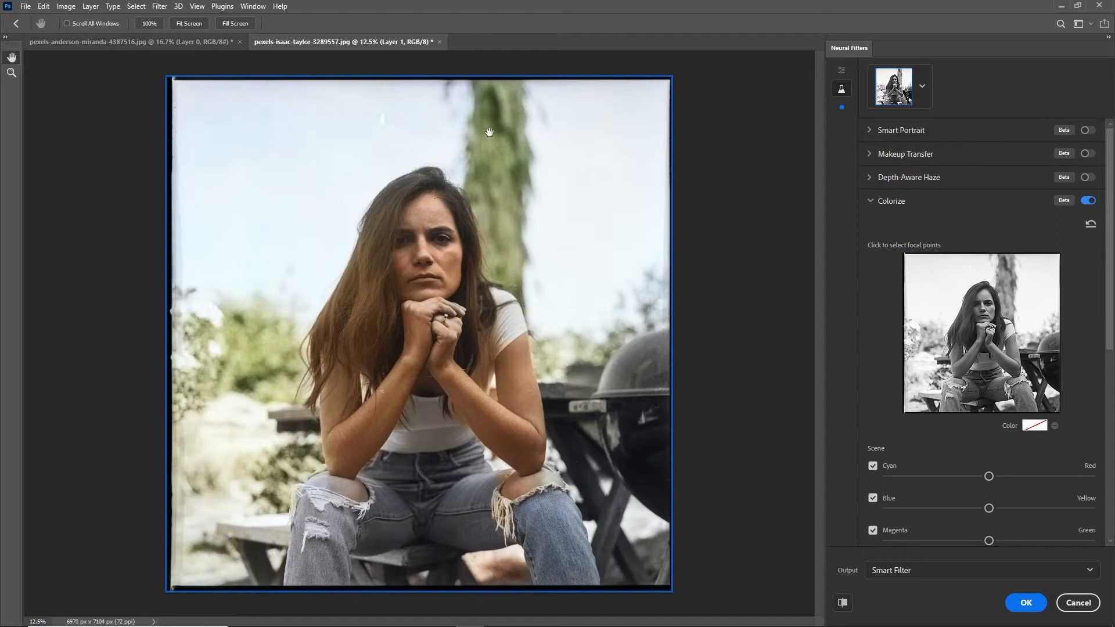
{"action": "mouse_move", "coordinate": [180, 473]}
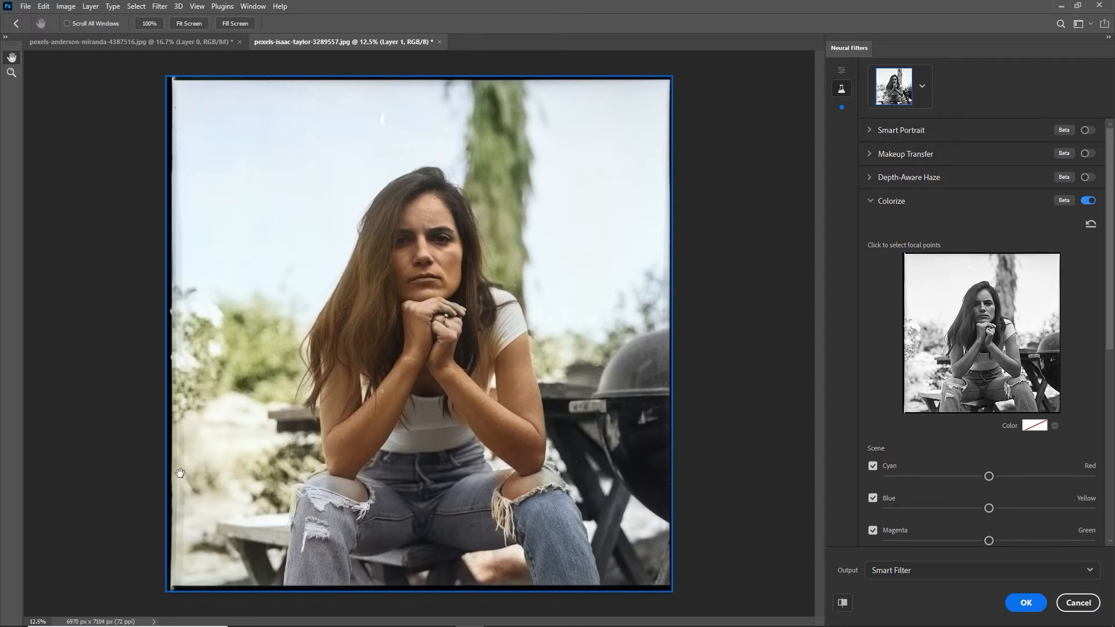
{"action": "mouse_move", "coordinate": [638, 432]}
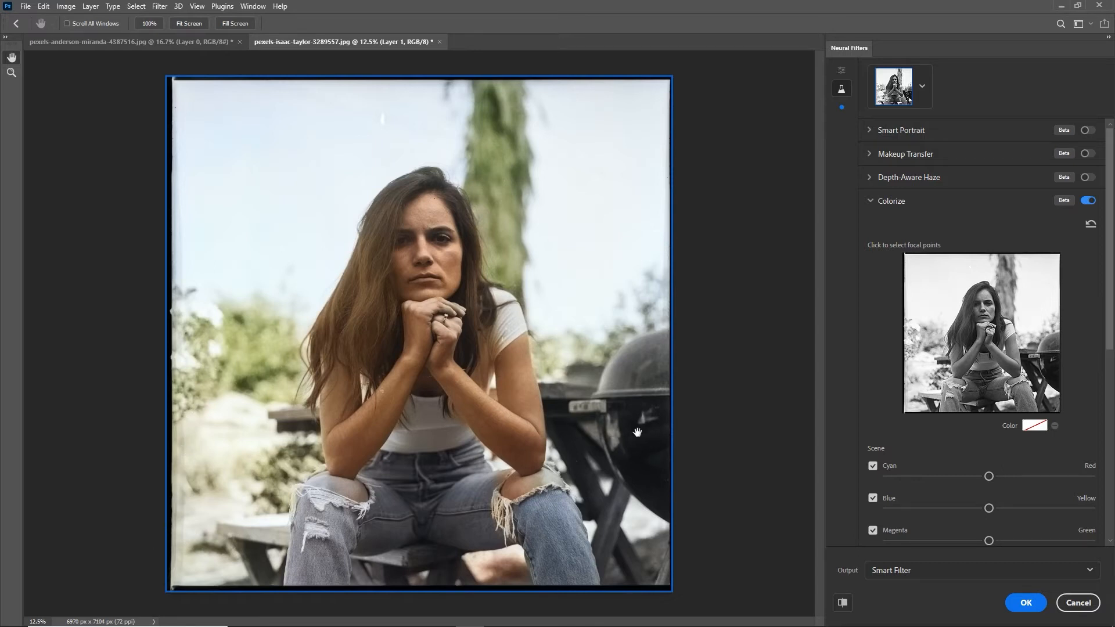
{"action": "mouse_move", "coordinate": [316, 479]}
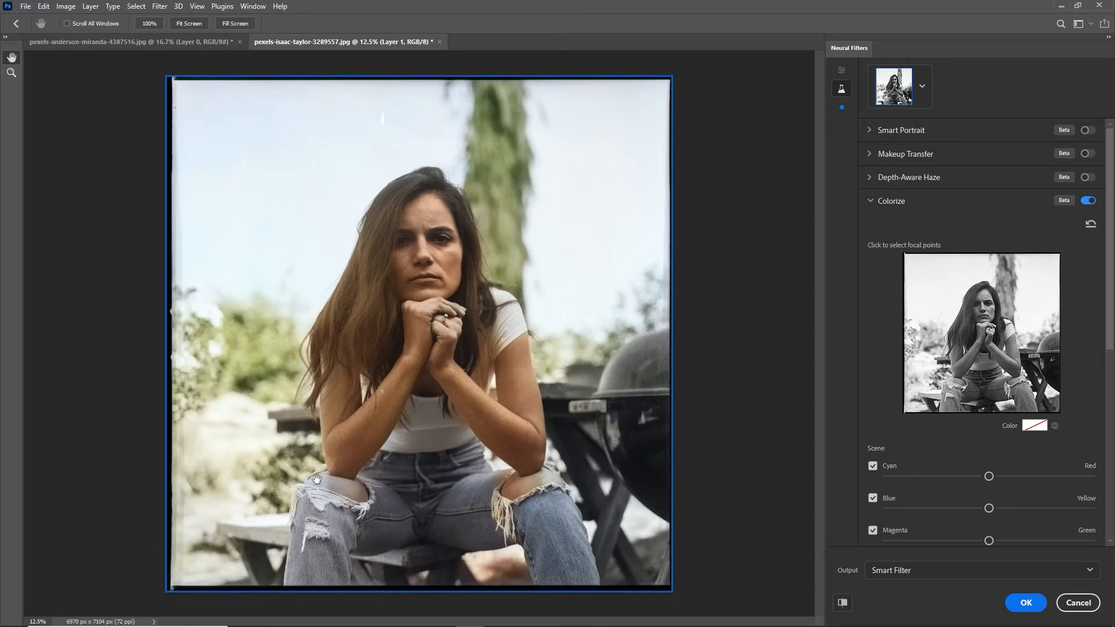
{"action": "mouse_move", "coordinate": [298, 482]}
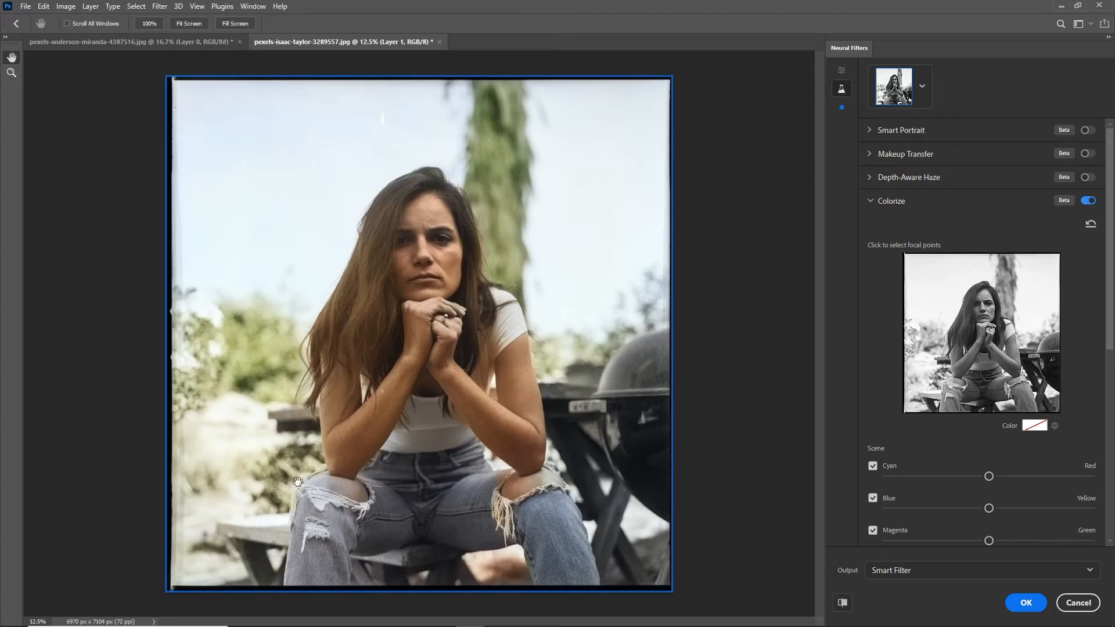
{"action": "mouse_move", "coordinate": [319, 485]}
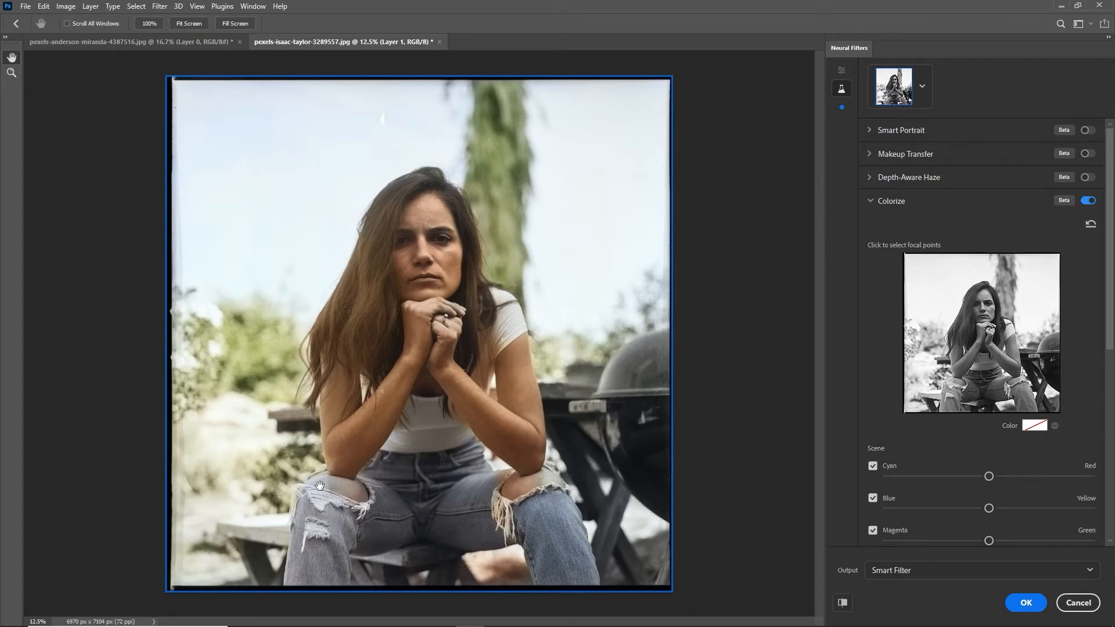
- Apply the portrait's colorization as a Neural Filters smart filter and compare with and without it
{"action": "scroll", "scroll_direction": "down", "scroll_amount": 3}
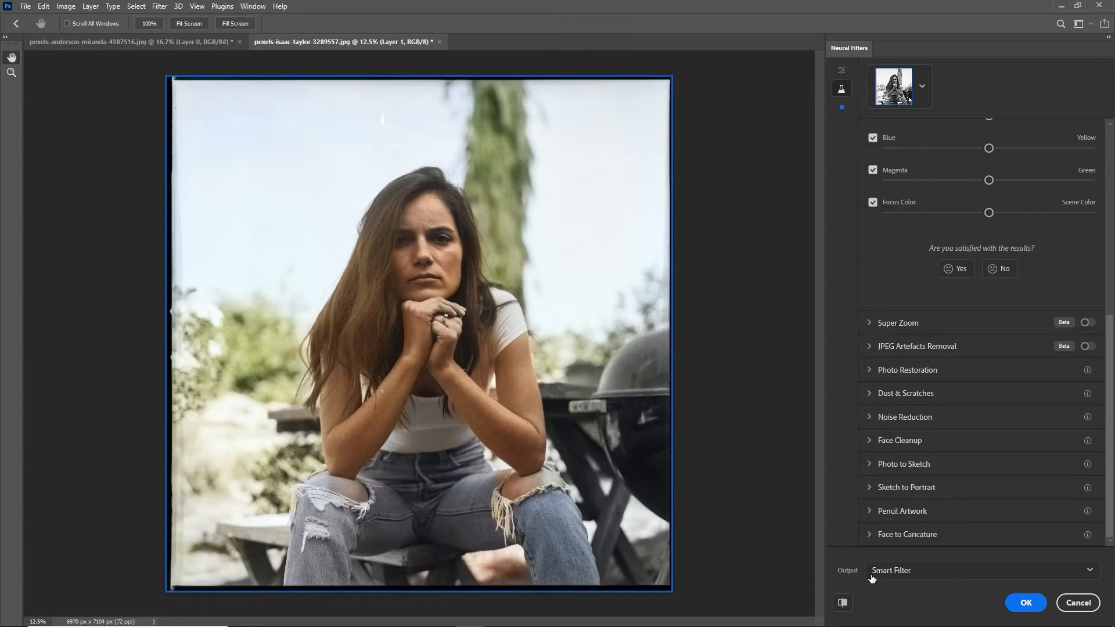
{"action": "left_click", "coordinate": [1025, 603]}
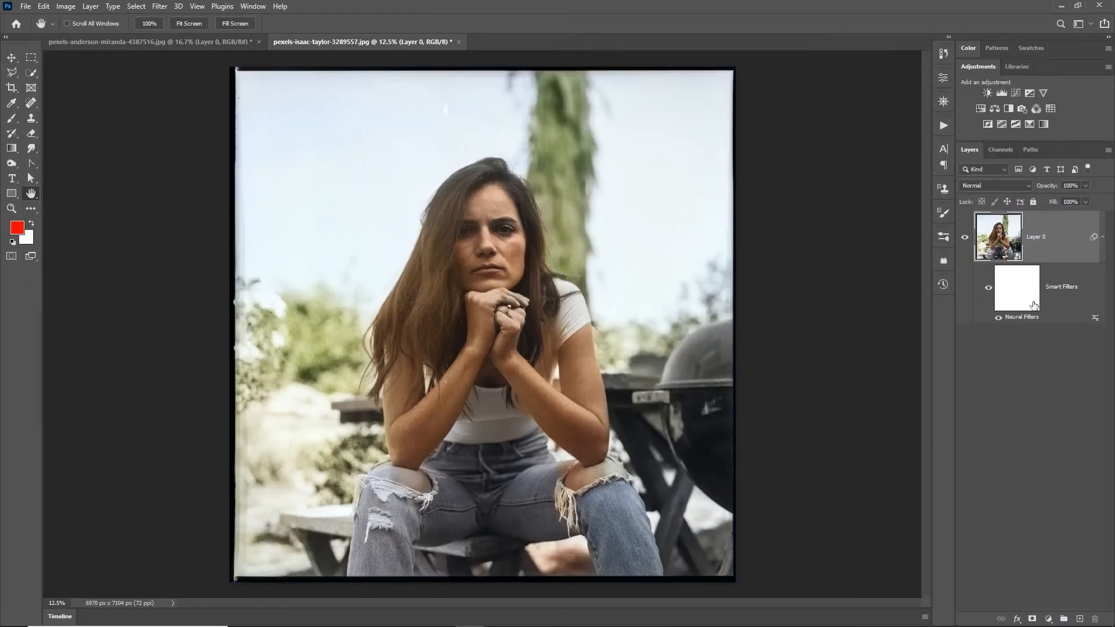
{"action": "left_click", "coordinate": [988, 287]}
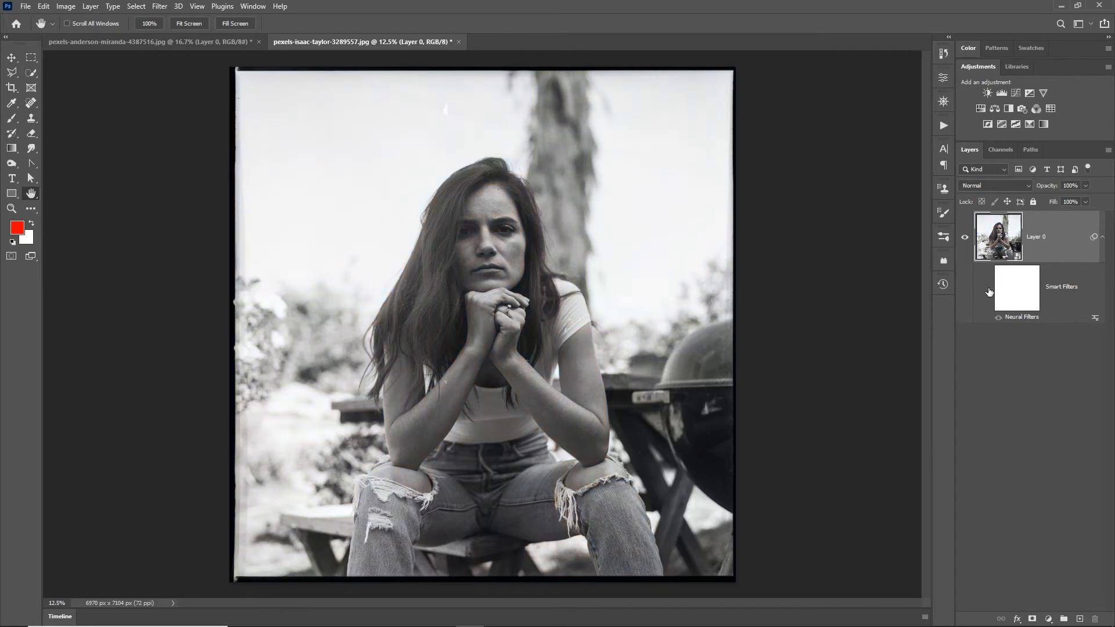
{"action": "left_click", "coordinate": [988, 287]}
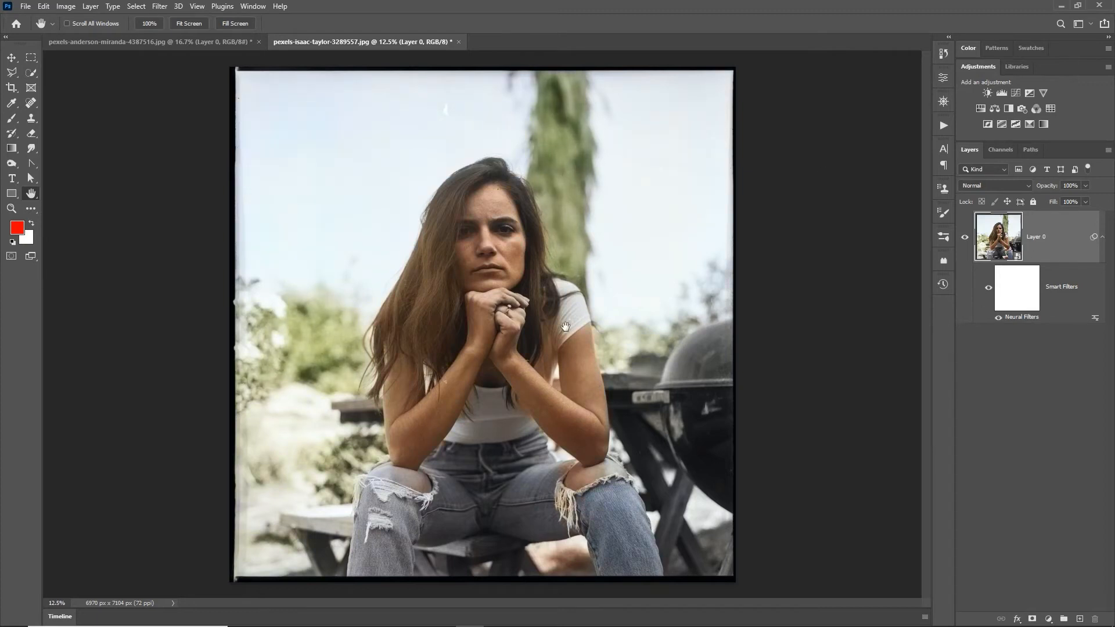
{"action": "mouse_move", "coordinate": [131, 42]}
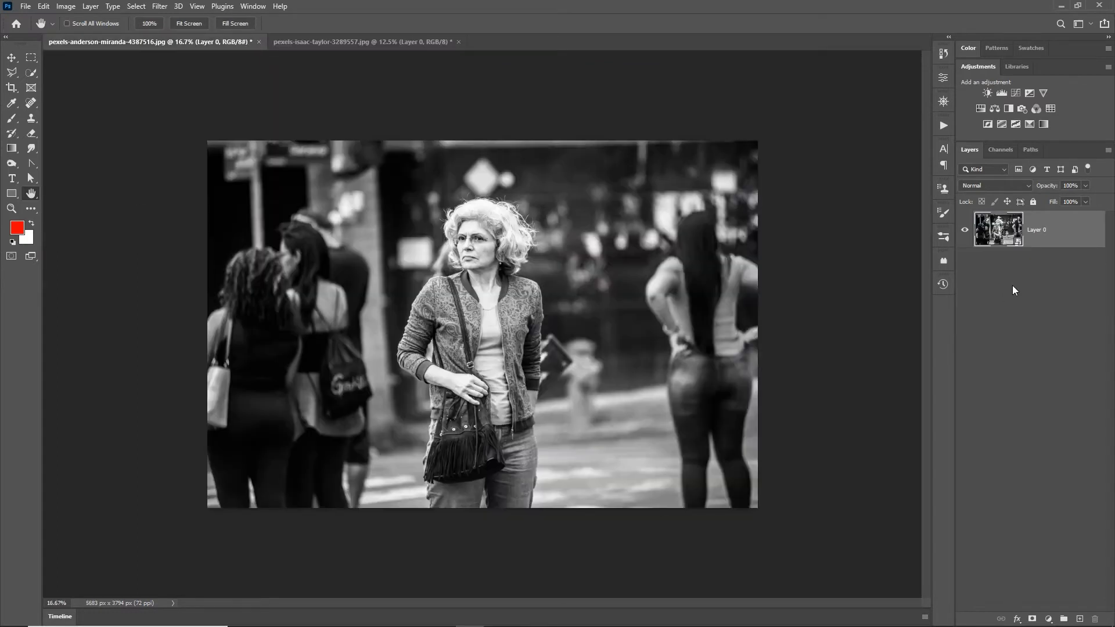
- Rasterize the street photo's layer so it can be filtered
{"action": "right_click", "coordinate": [997, 229]}
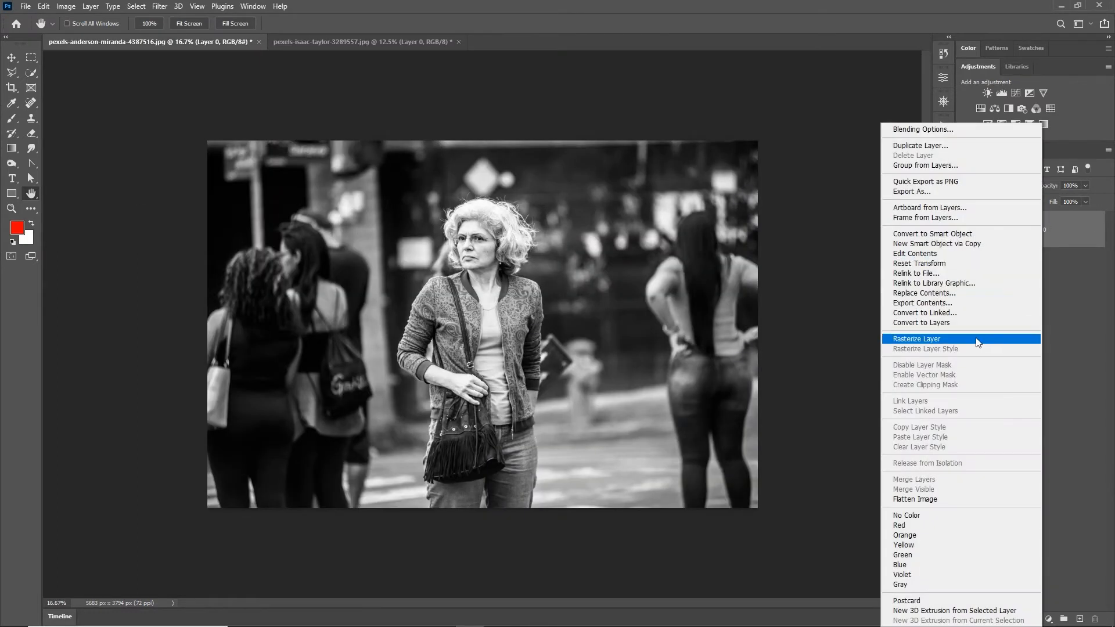
{"action": "left_click", "coordinate": [916, 338]}
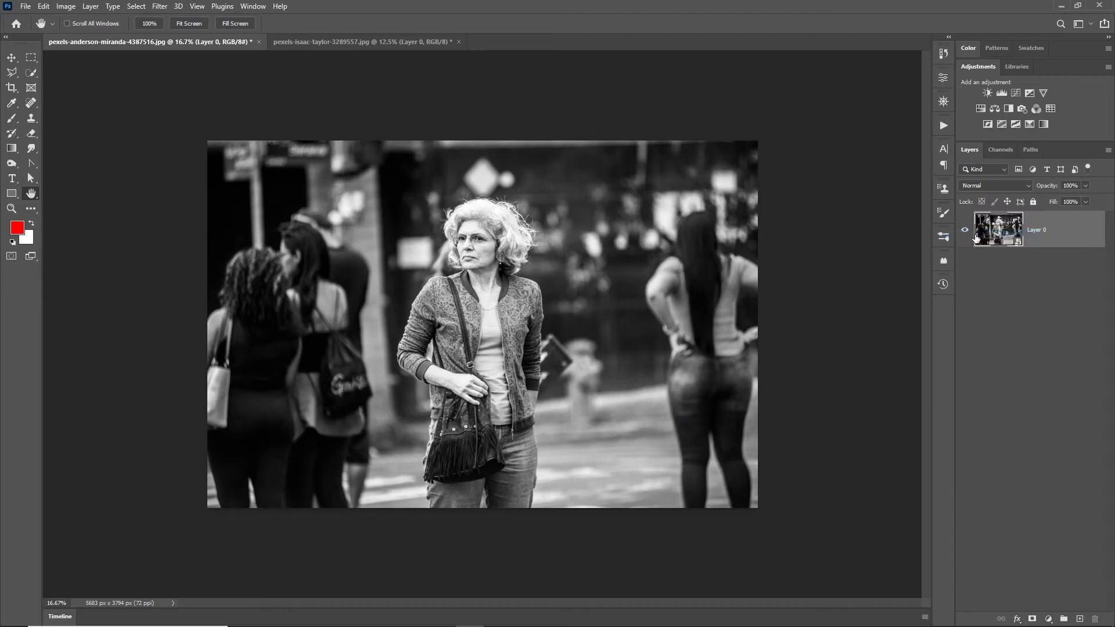
{"action": "left_click", "coordinate": [159, 6]}
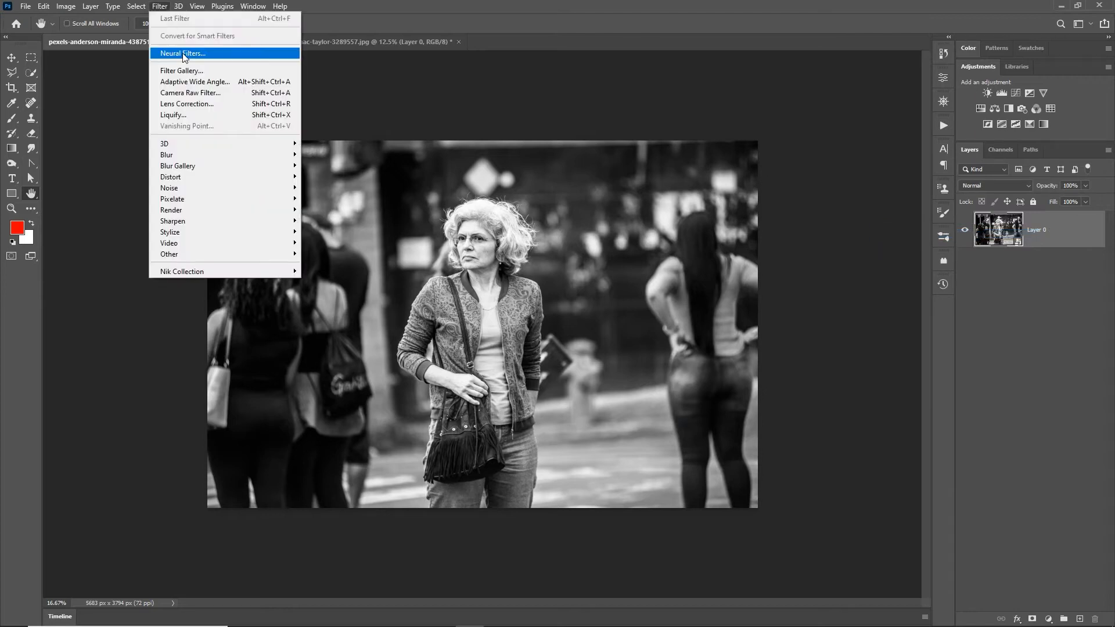
- Launch Neural Filters on the street photo and show the beta filter list with Colorize
{"action": "left_click", "coordinate": [182, 53]}
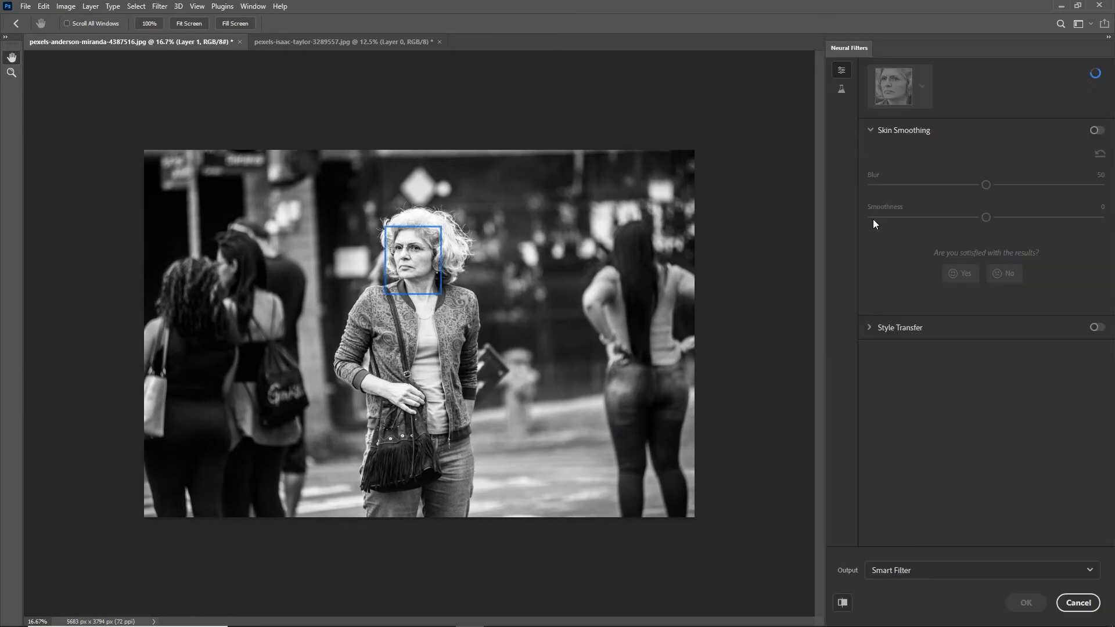
{"action": "mouse_move", "coordinate": [842, 88]}
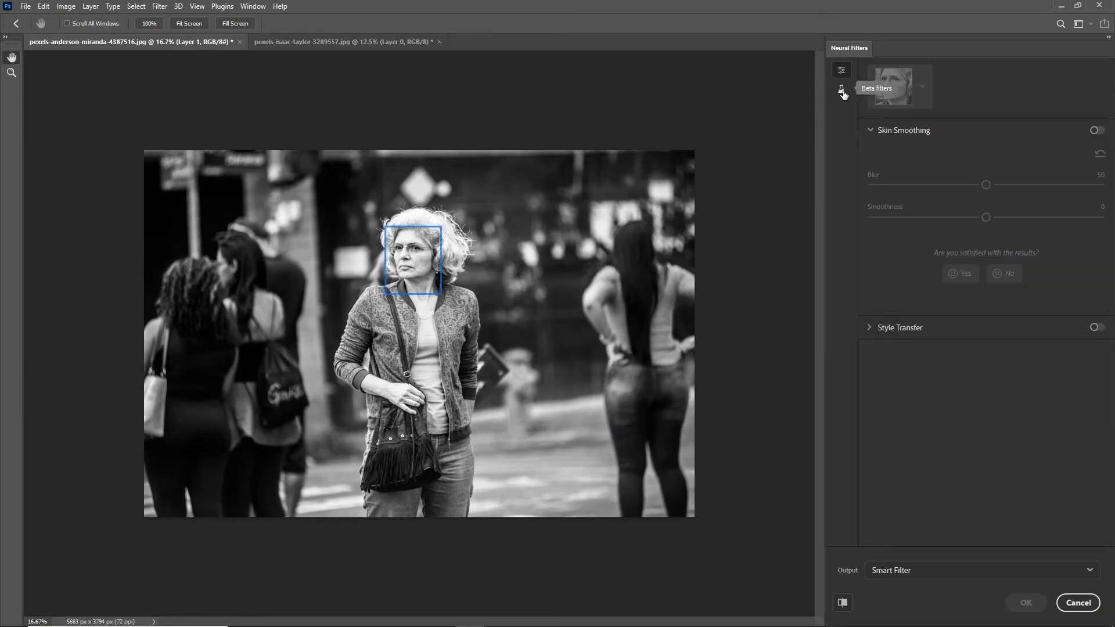
{"action": "left_click", "coordinate": [841, 88]}
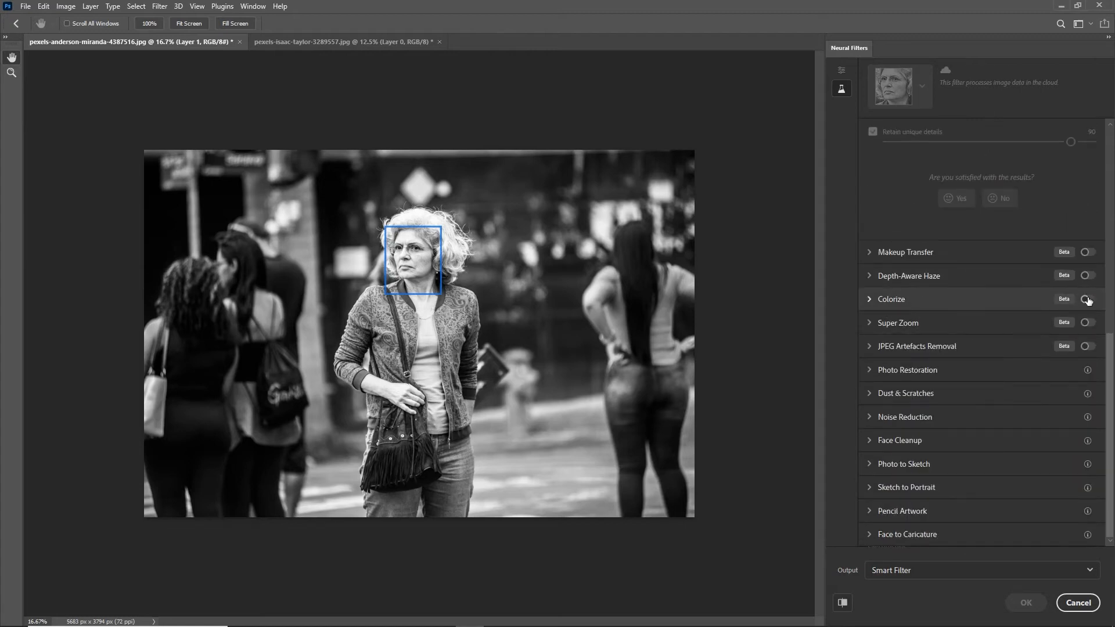
{"action": "left_click", "coordinate": [1086, 300]}
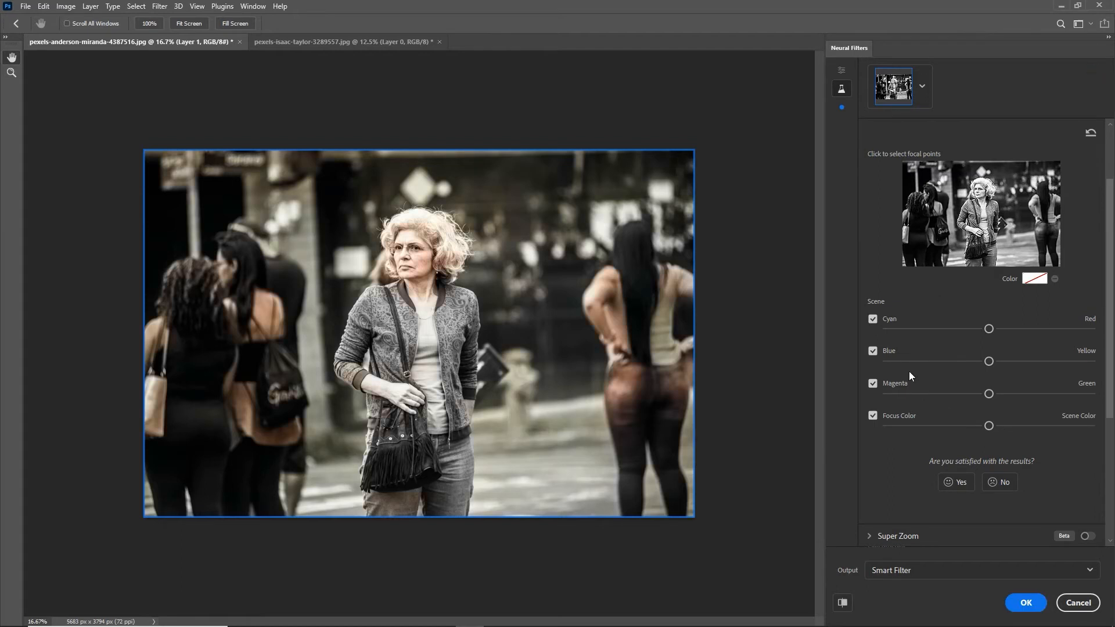
{"action": "scroll", "scroll_direction": "up", "scroll_amount": 3}
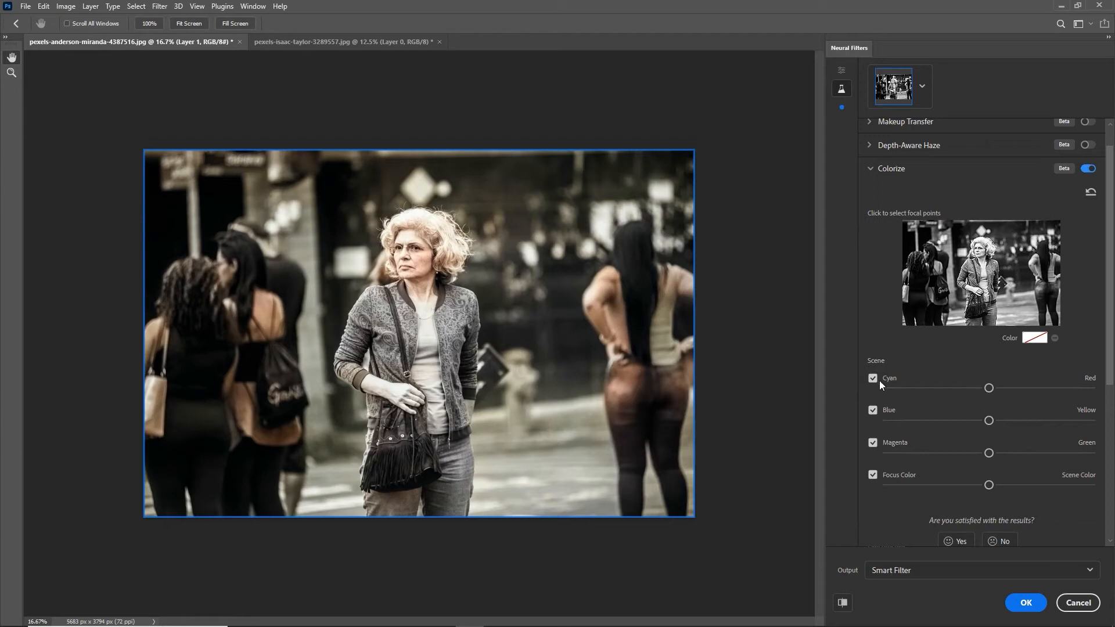
{"action": "mouse_move", "coordinate": [1052, 435]}
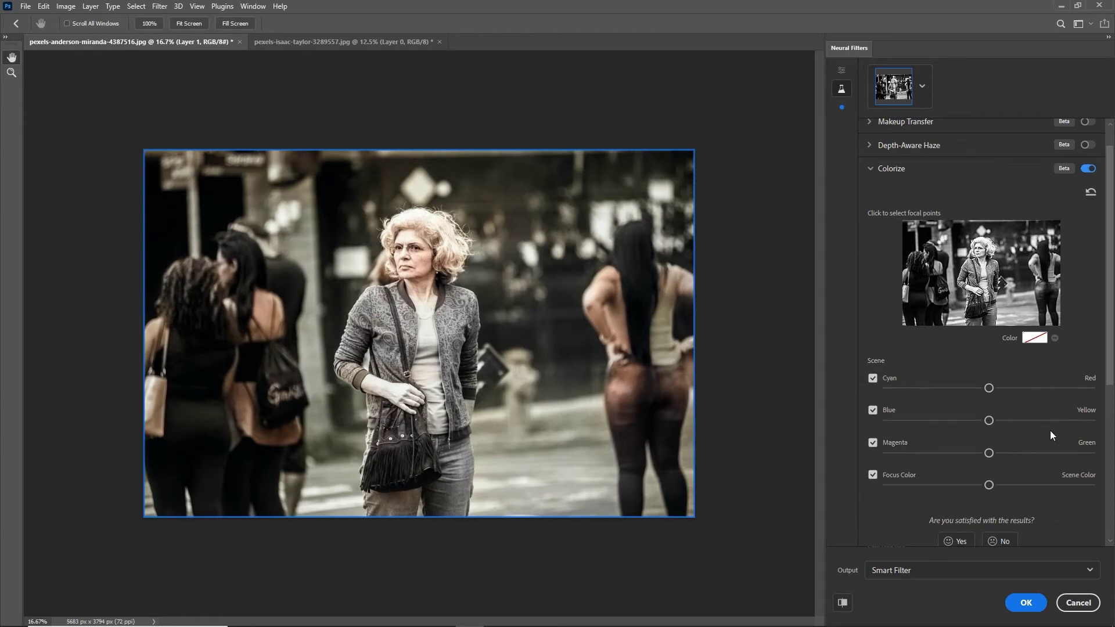
{"action": "mouse_move", "coordinate": [965, 423]}
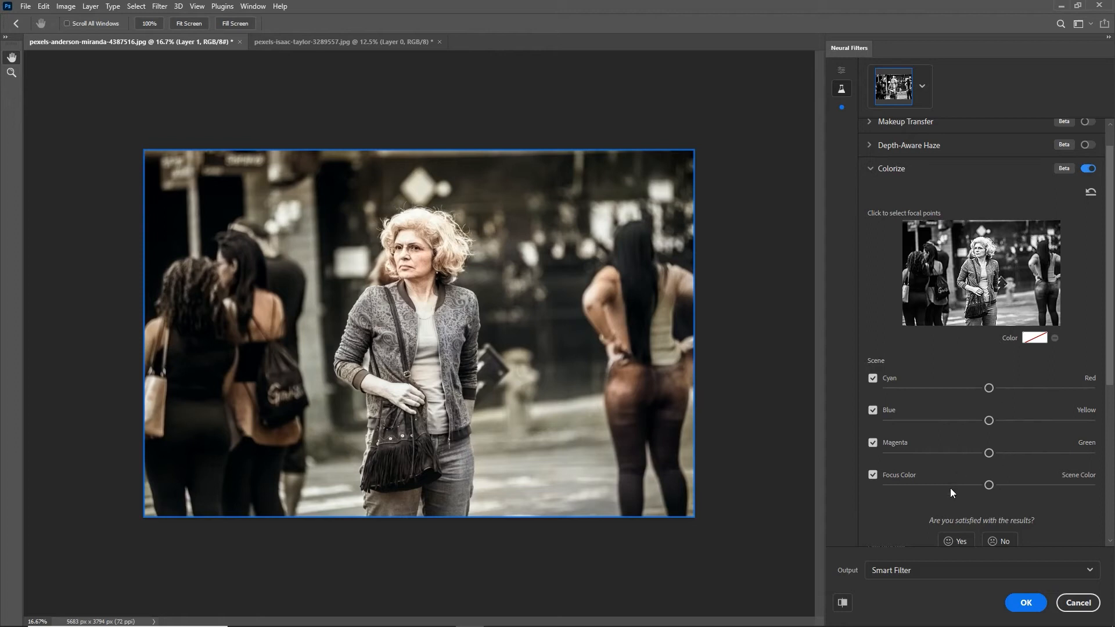
{"action": "mouse_move", "coordinate": [869, 320]}
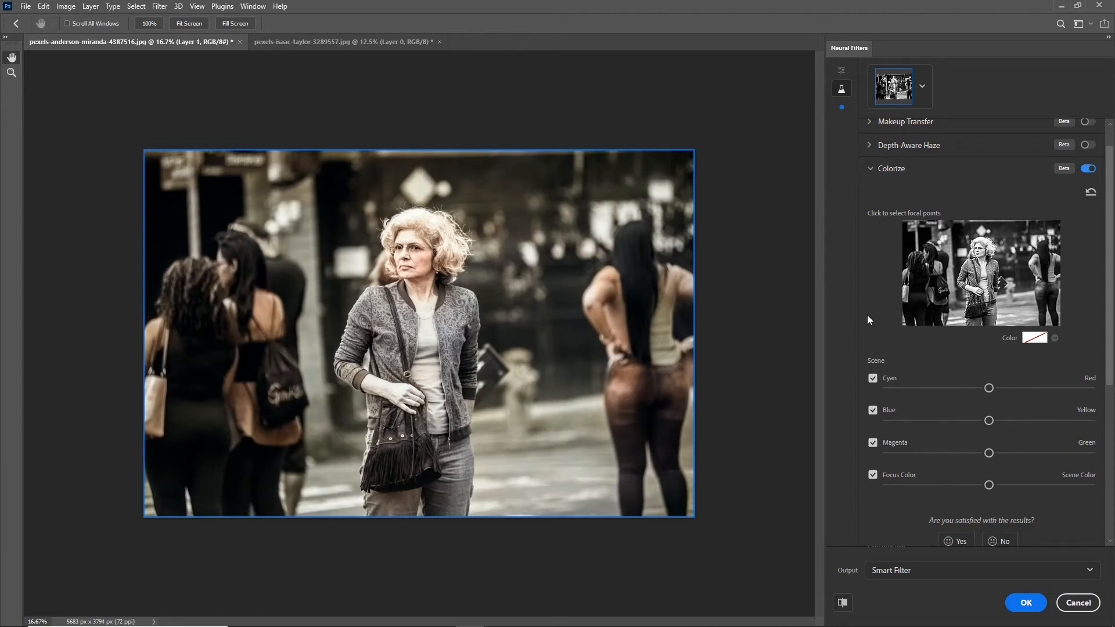
{"action": "scroll", "scroll_direction": "up", "scroll_amount": 3}
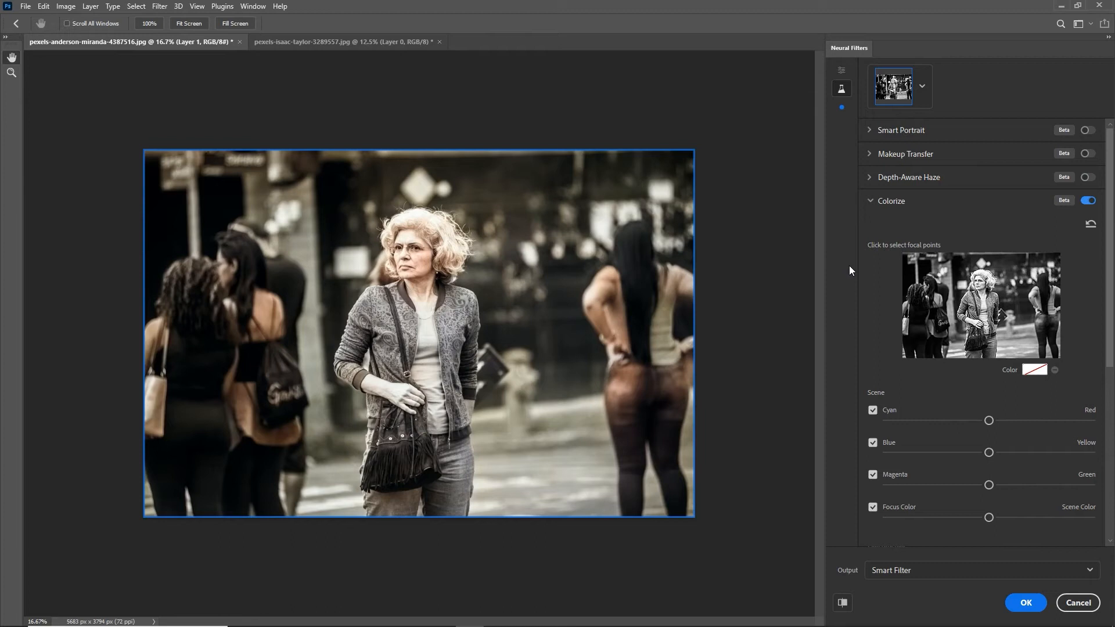
{"action": "mouse_move", "coordinate": [578, 403]}
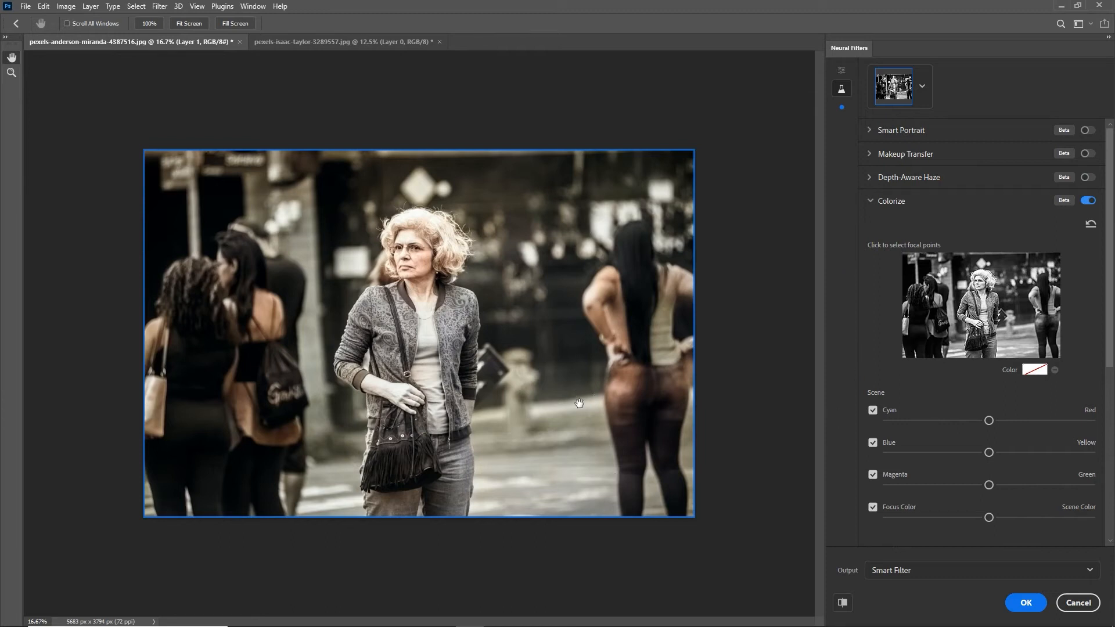
- Place a blue colour focal point on the street sign at left
{"action": "left_click", "coordinate": [1033, 370]}
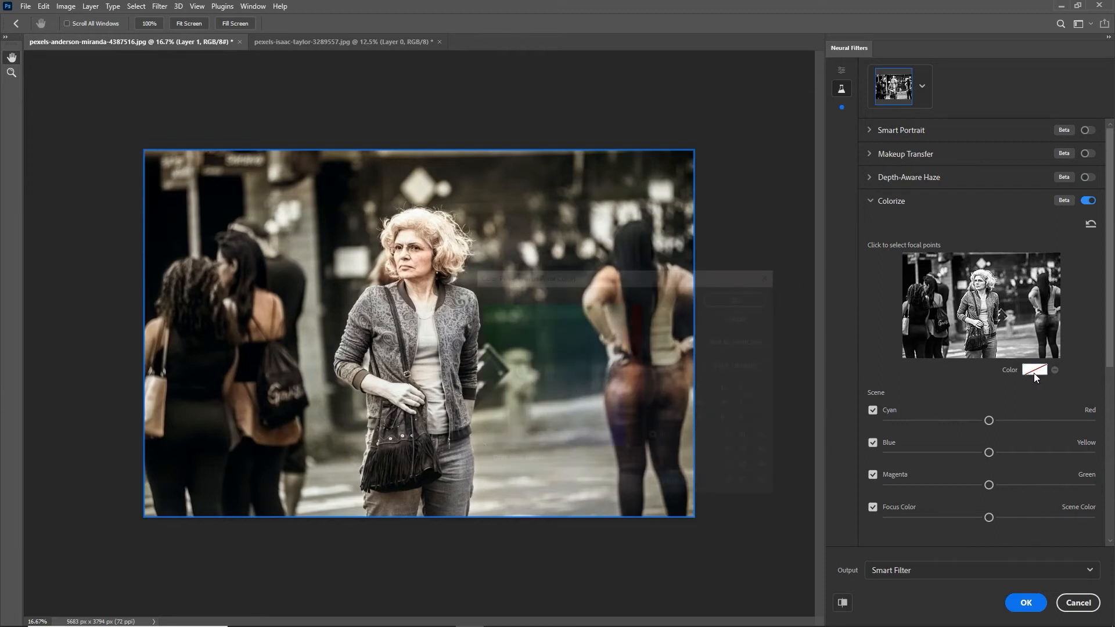
{"action": "left_click", "coordinate": [1033, 369]}
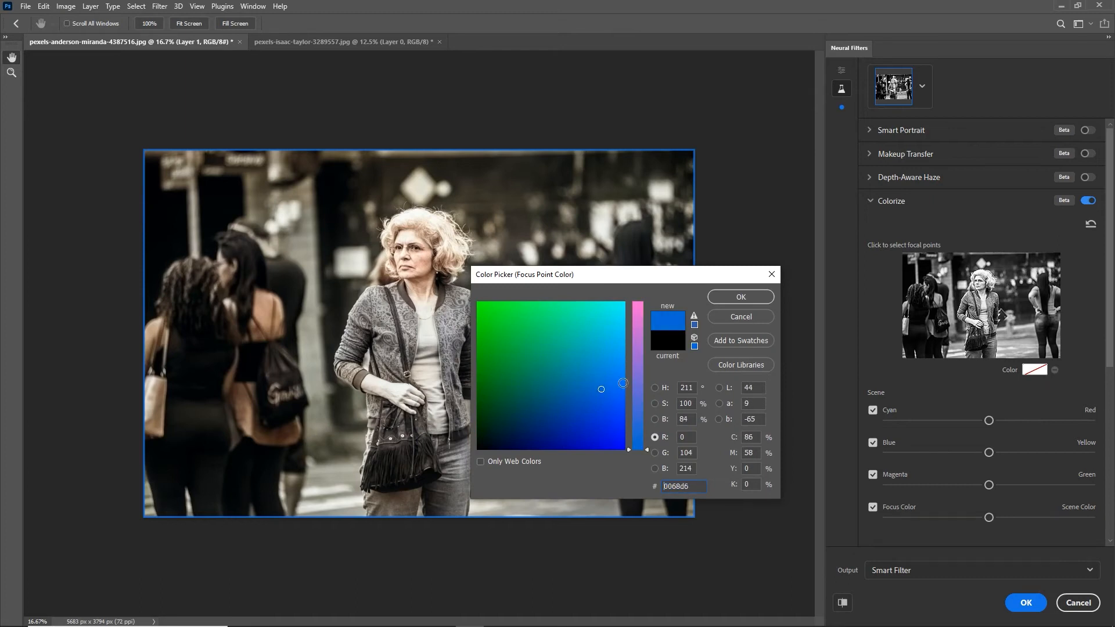
{"action": "left_click", "coordinate": [739, 296]}
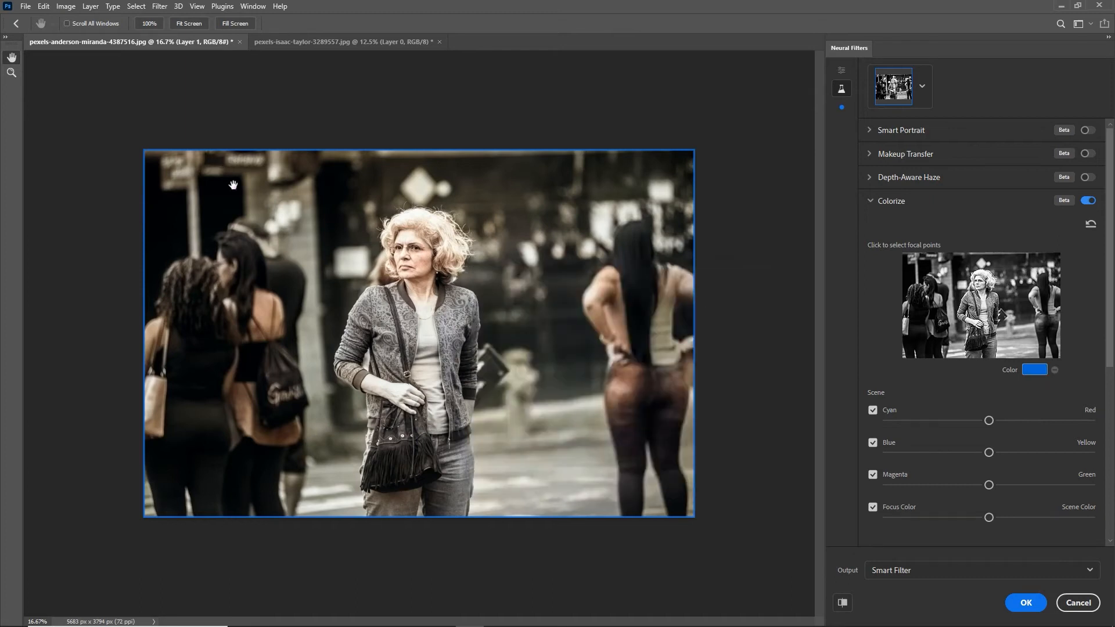
{"action": "left_click", "coordinate": [915, 268]}
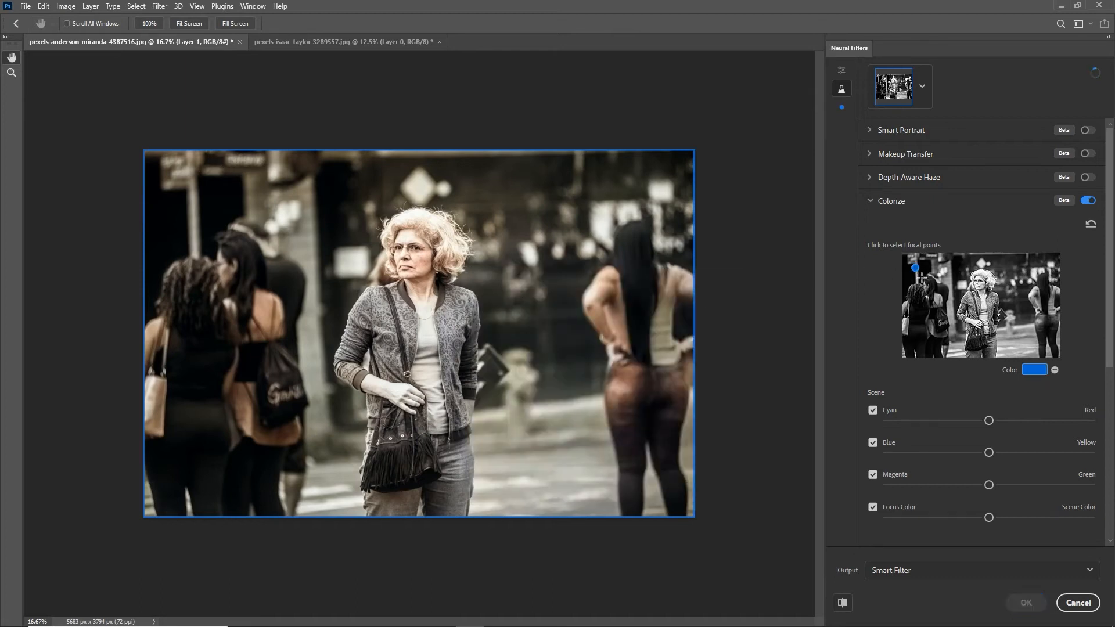
{"action": "left_click", "coordinate": [915, 271]}
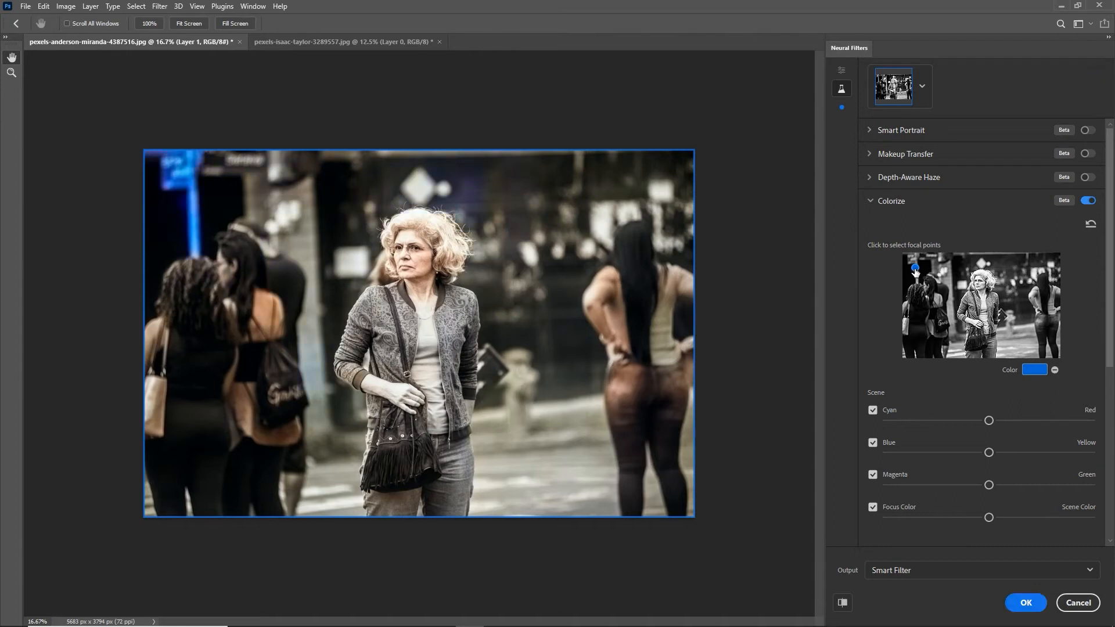
{"action": "mouse_move", "coordinate": [199, 216]}
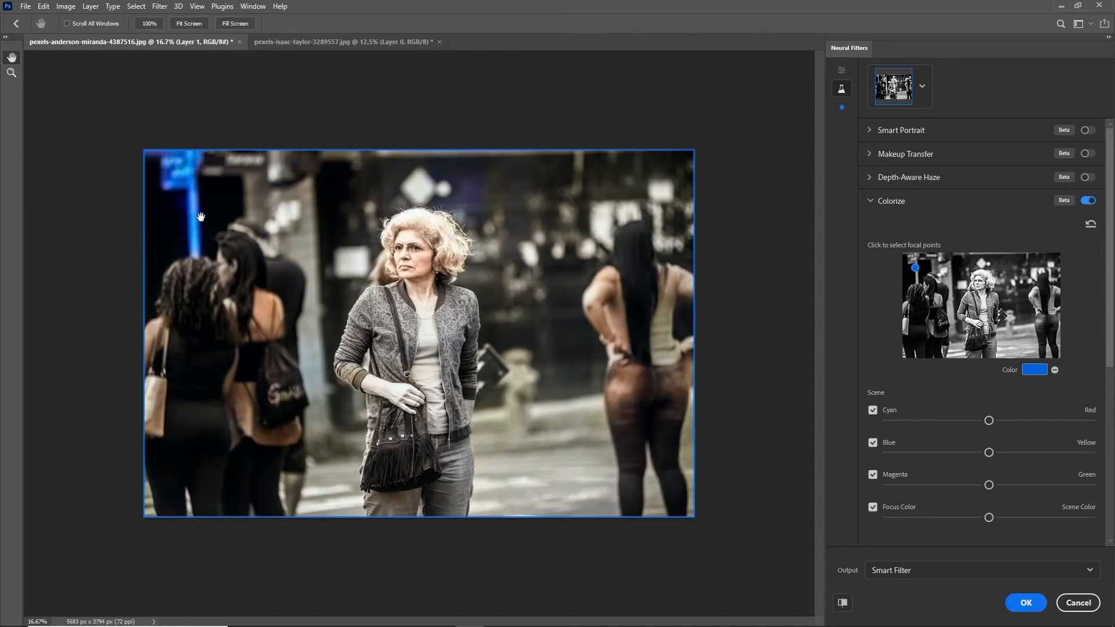
- Add a green colour focal point on the right background
{"action": "left_click", "coordinate": [1038, 265]}
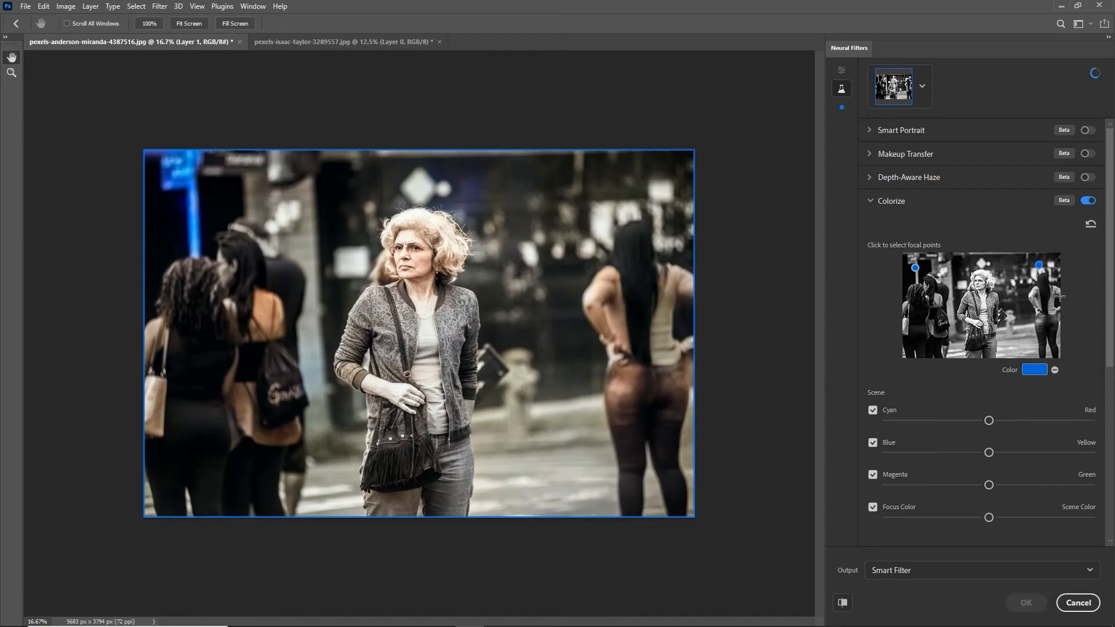
{"action": "left_click", "coordinate": [1034, 370]}
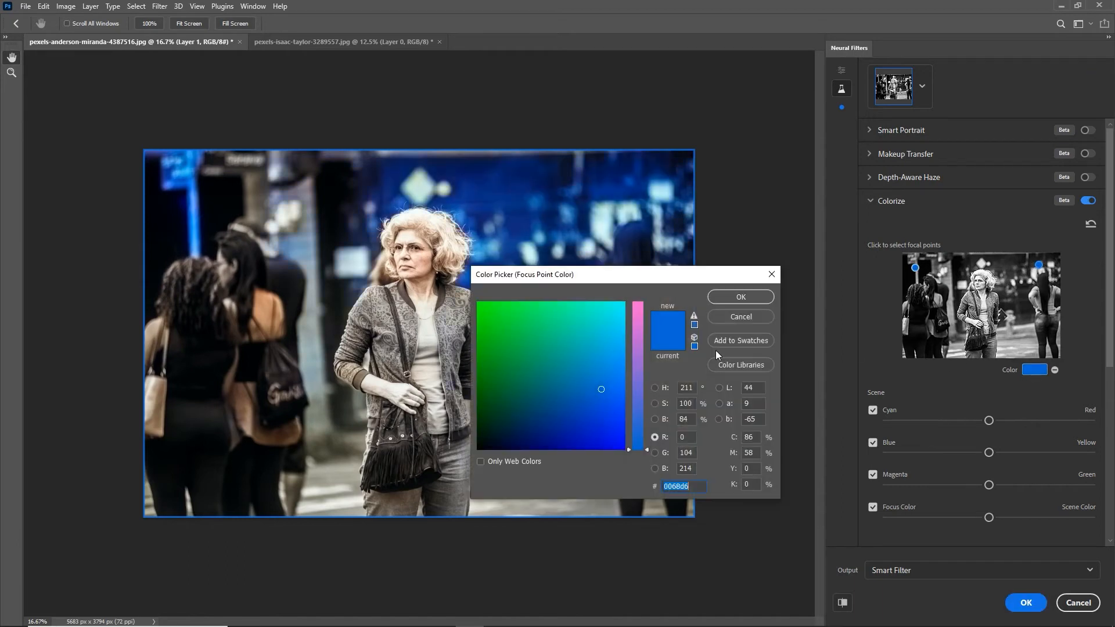
{"action": "left_click", "coordinate": [740, 296]}
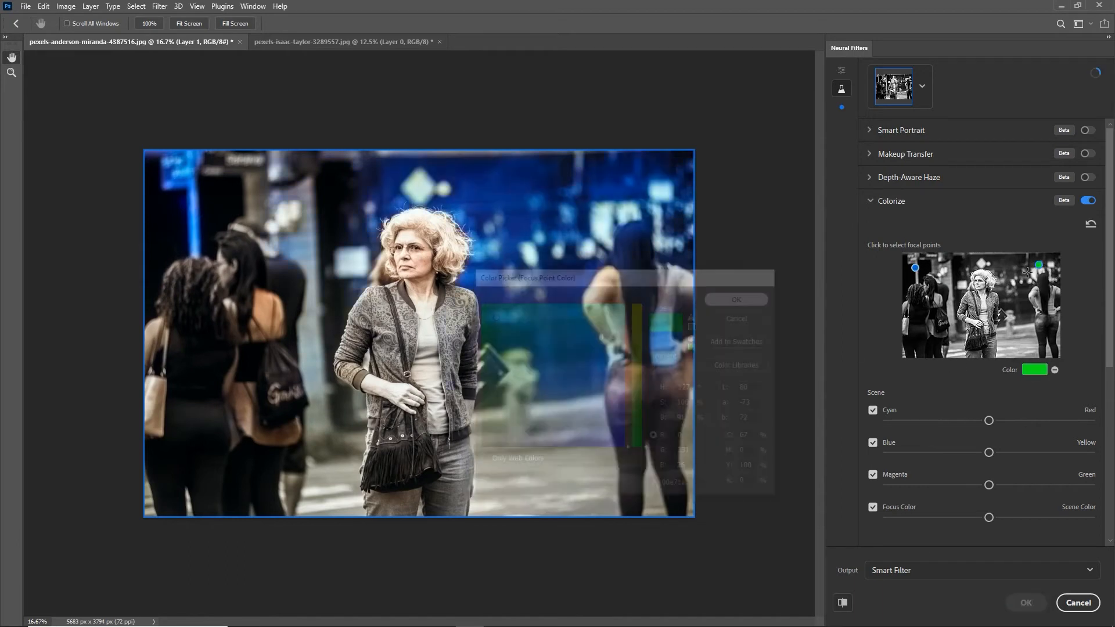
{"action": "left_click", "coordinate": [735, 298]}
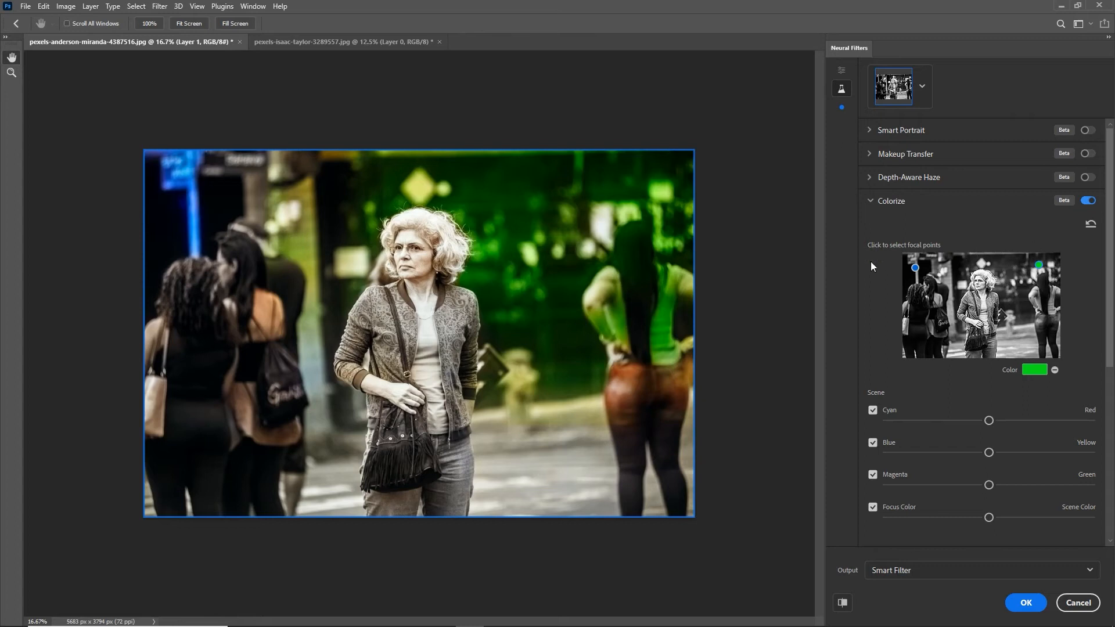
{"action": "mouse_move", "coordinate": [536, 307]}
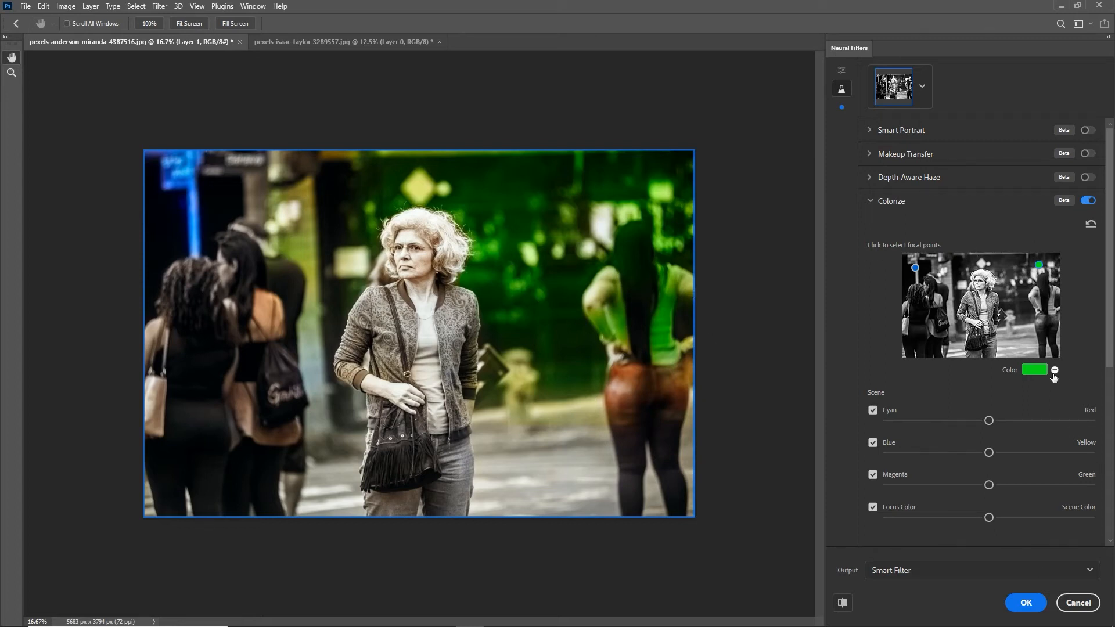
- Clear both colour focal points, returning to plain automatic colorization
{"action": "left_click", "coordinate": [1056, 371]}
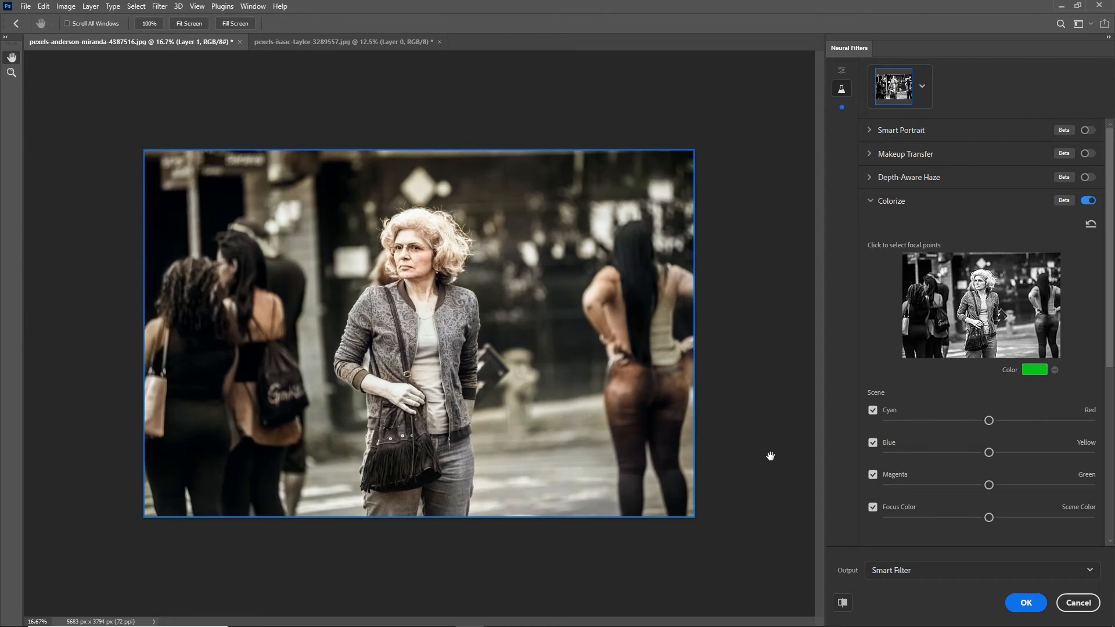
{"action": "mouse_move", "coordinate": [880, 568]}
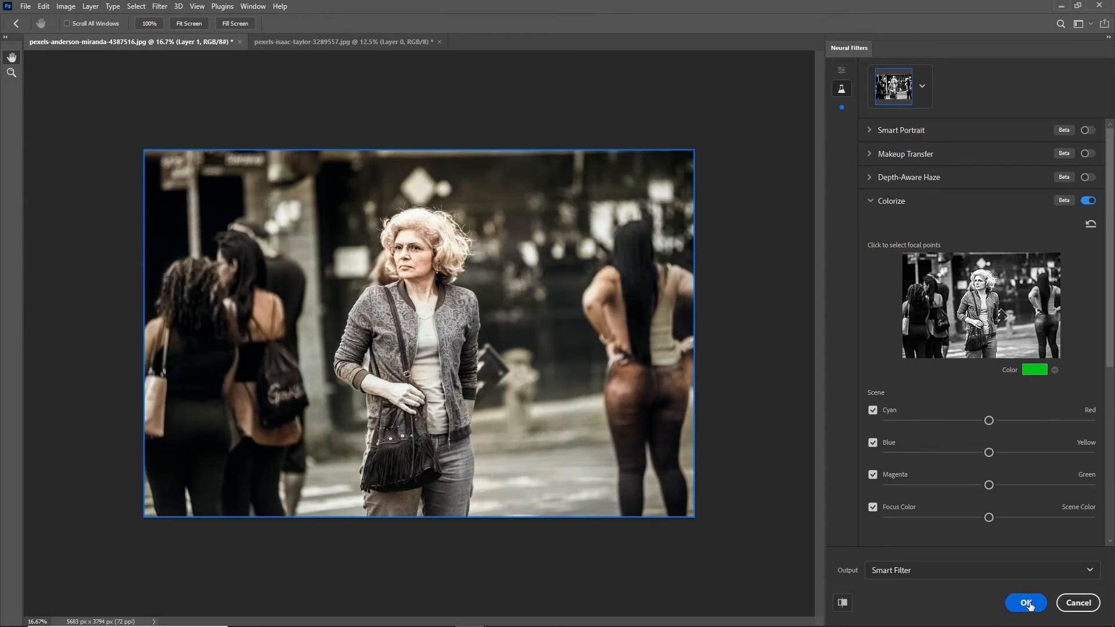
- Apply the Colorize result to Layer 0 as a Neural Filters smart filter
{"action": "left_click", "coordinate": [1024, 603]}
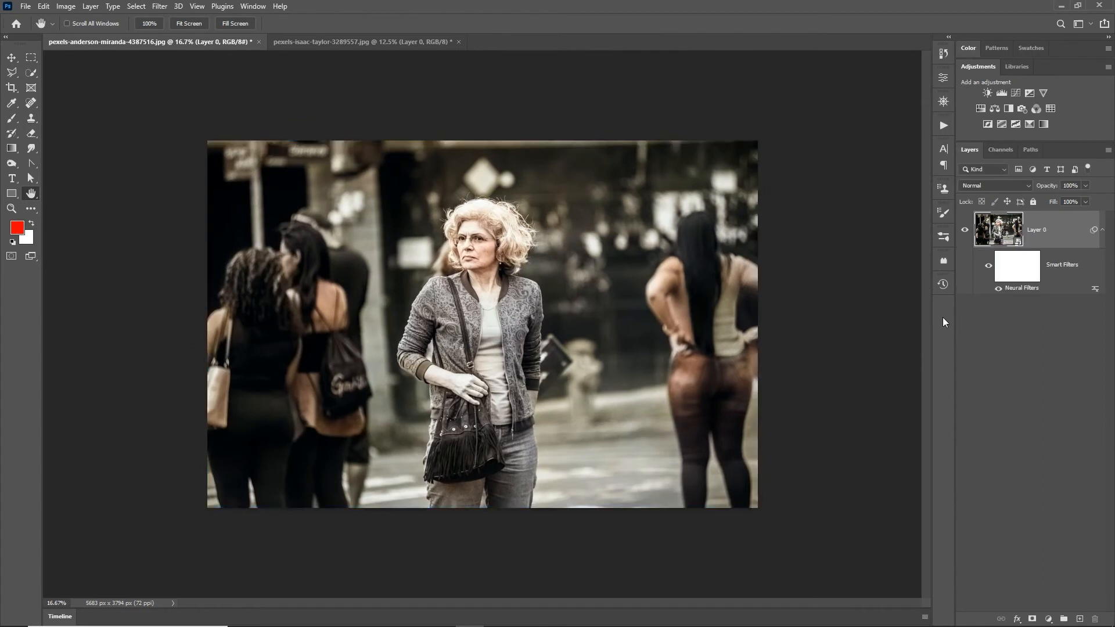
{"action": "mouse_move", "coordinate": [491, 291]}
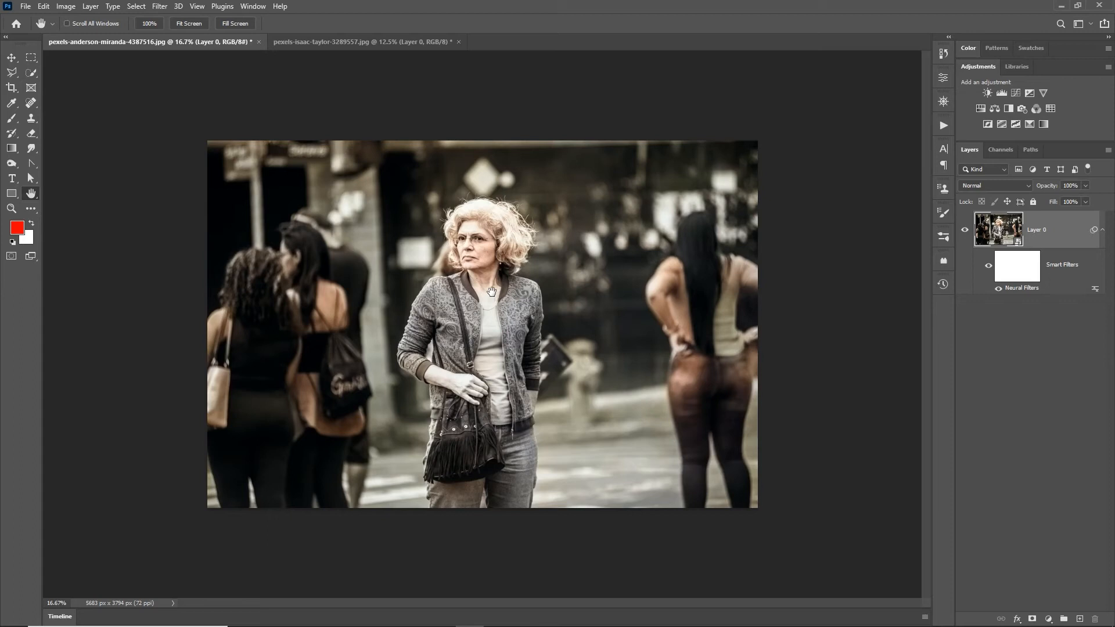
{"action": "mouse_move", "coordinate": [426, 375]}
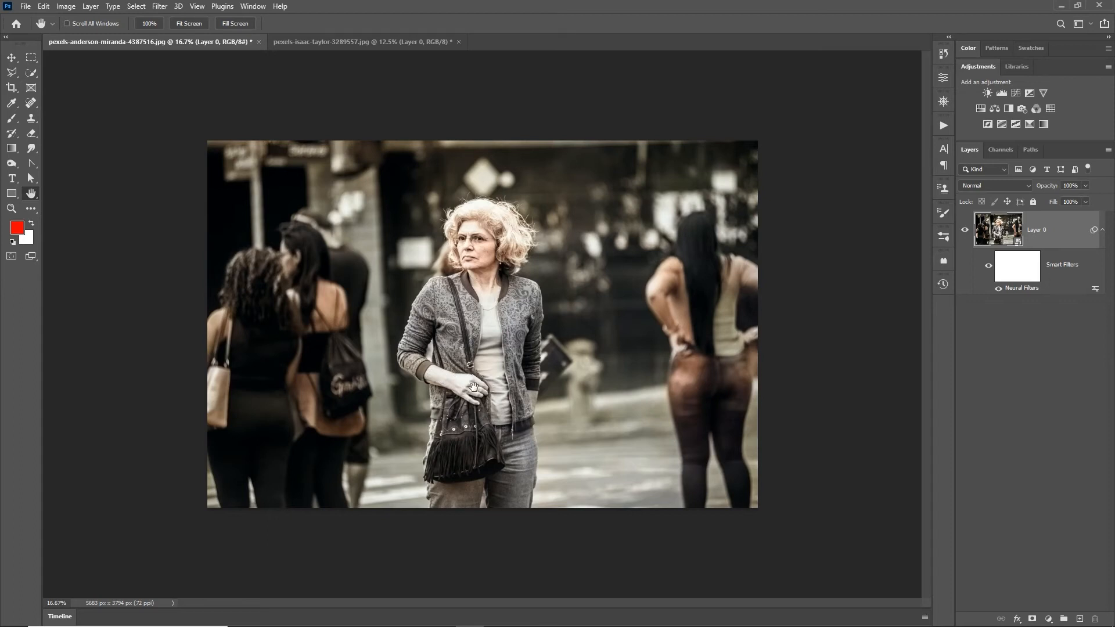
{"action": "mouse_move", "coordinate": [483, 408]}
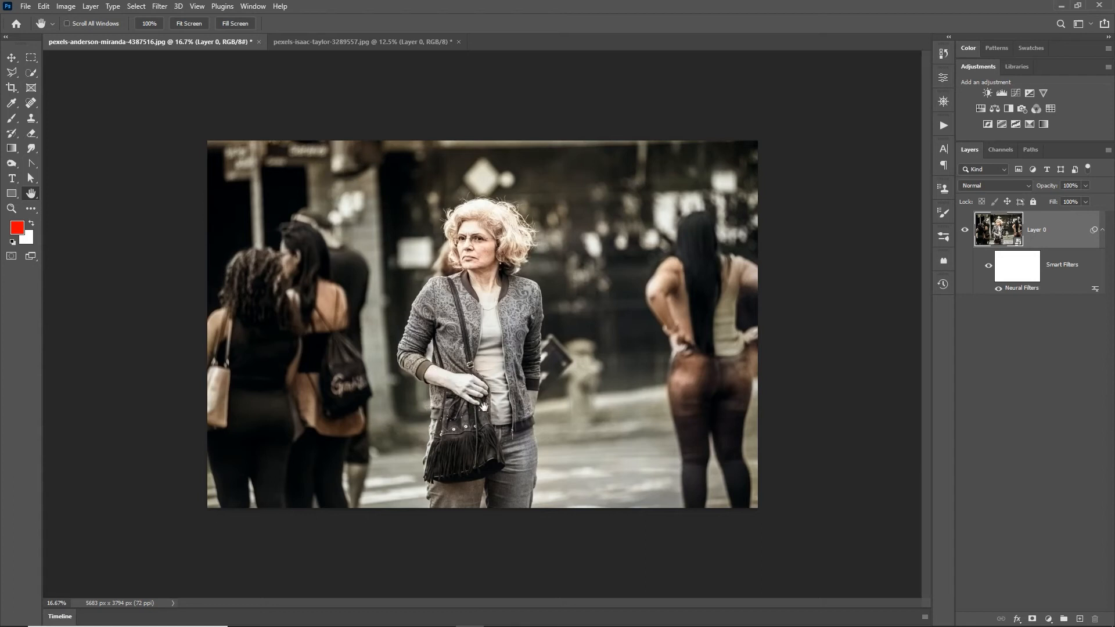
{"action": "mouse_move", "coordinate": [449, 394]}
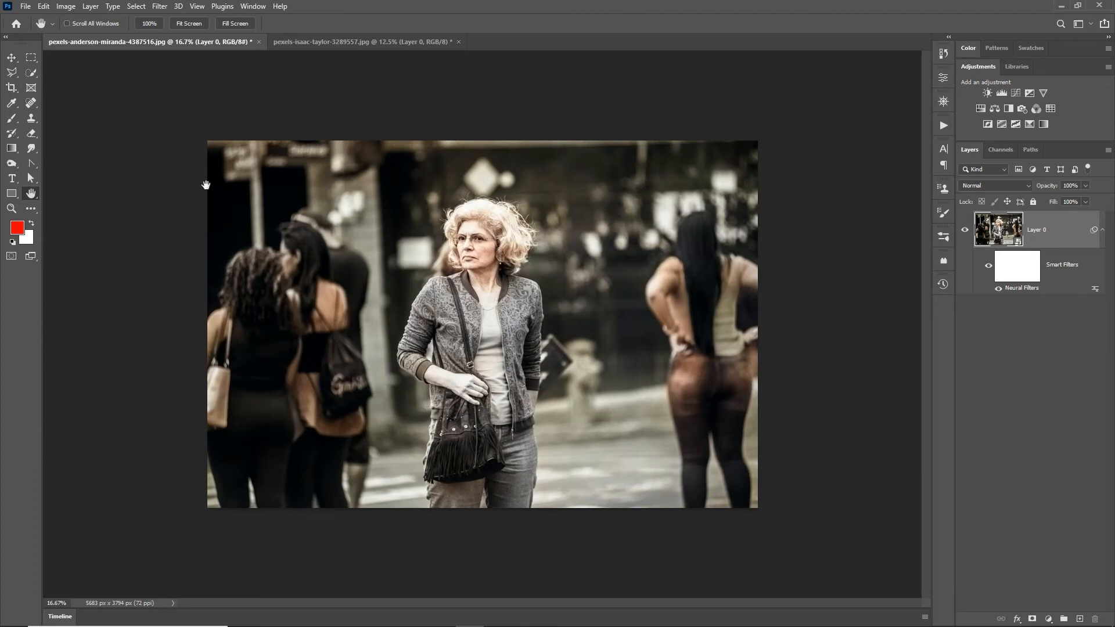
- Pick the Quick Selection tool to select the woman's uncoloured hand
{"action": "left_click", "coordinate": [12, 72]}
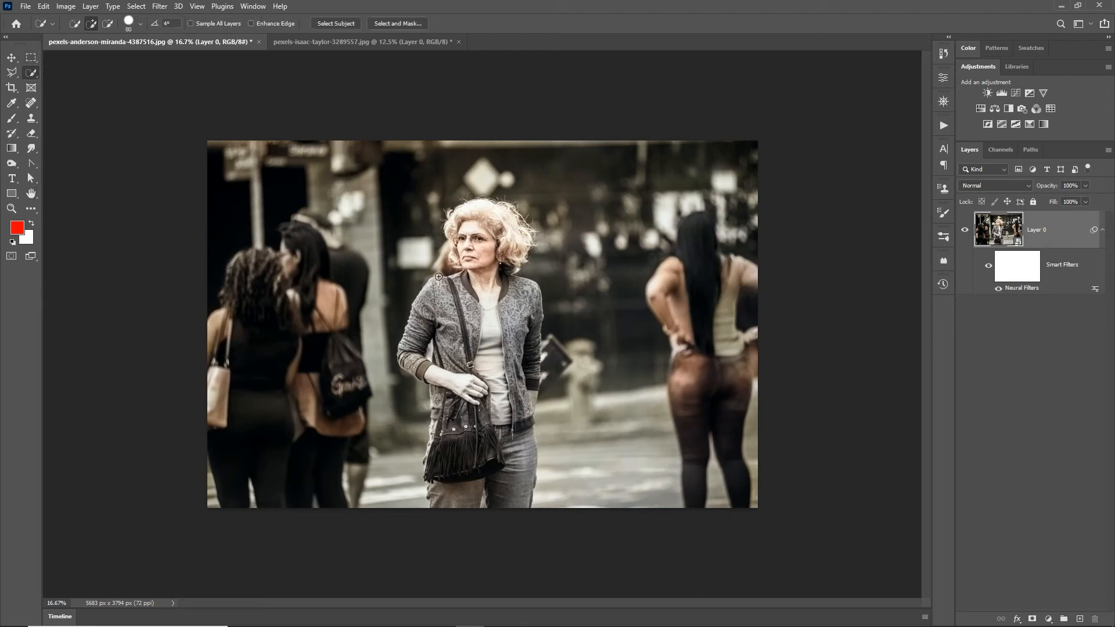
{"action": "mouse_move", "coordinate": [433, 375]}
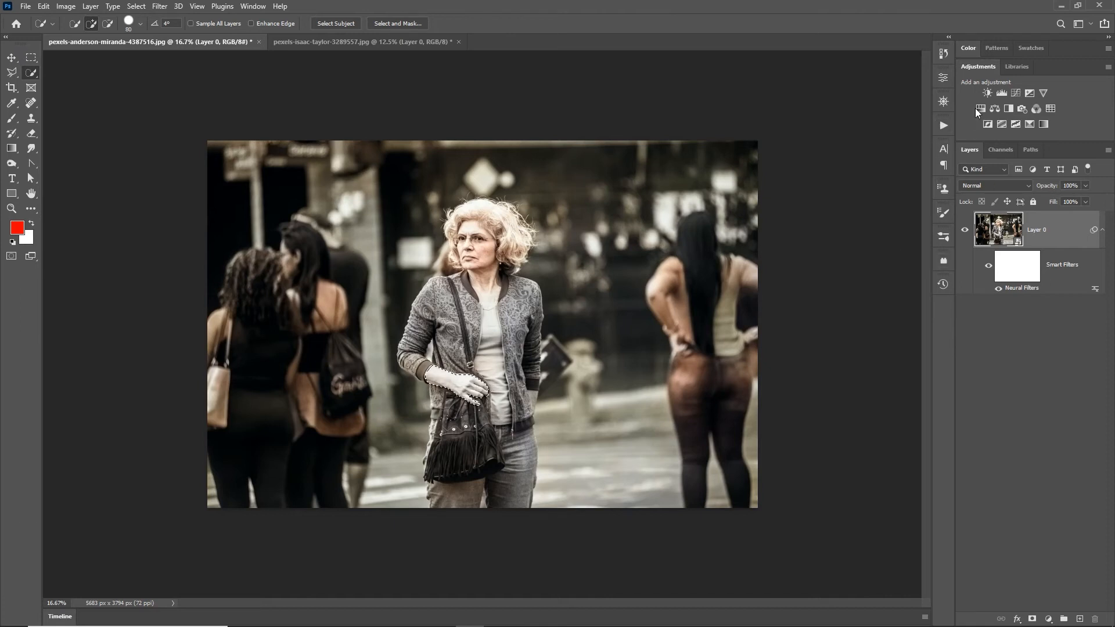
- Add a Hue/Saturation layer masked to the hand with Colorize on, ready to set Hue 38
{"action": "left_click", "coordinate": [980, 109]}
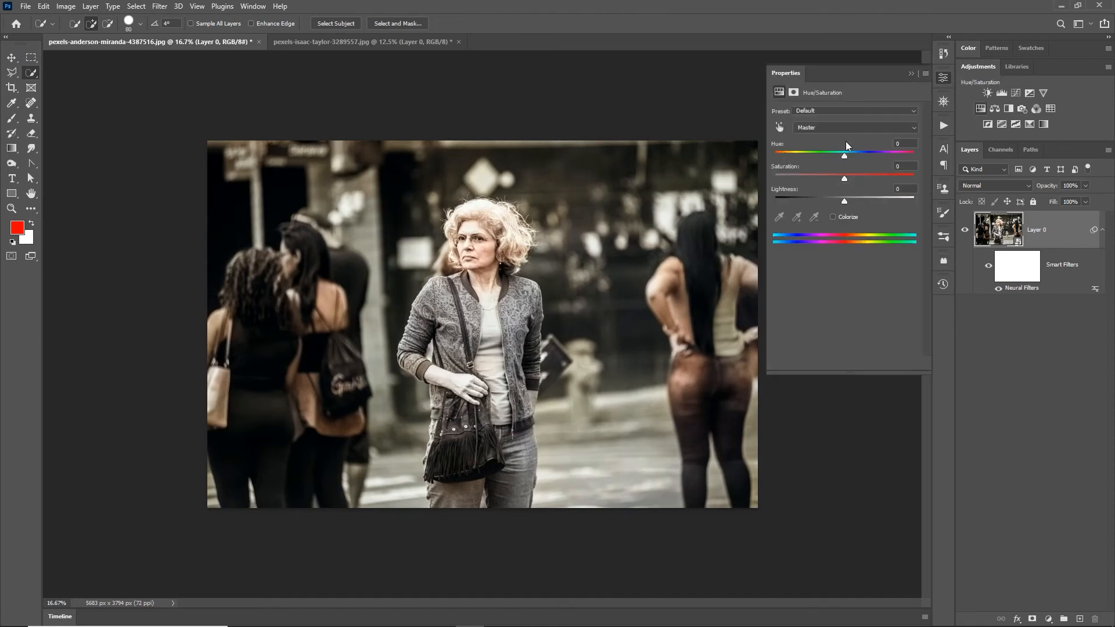
{"action": "left_click", "coordinate": [987, 93]}
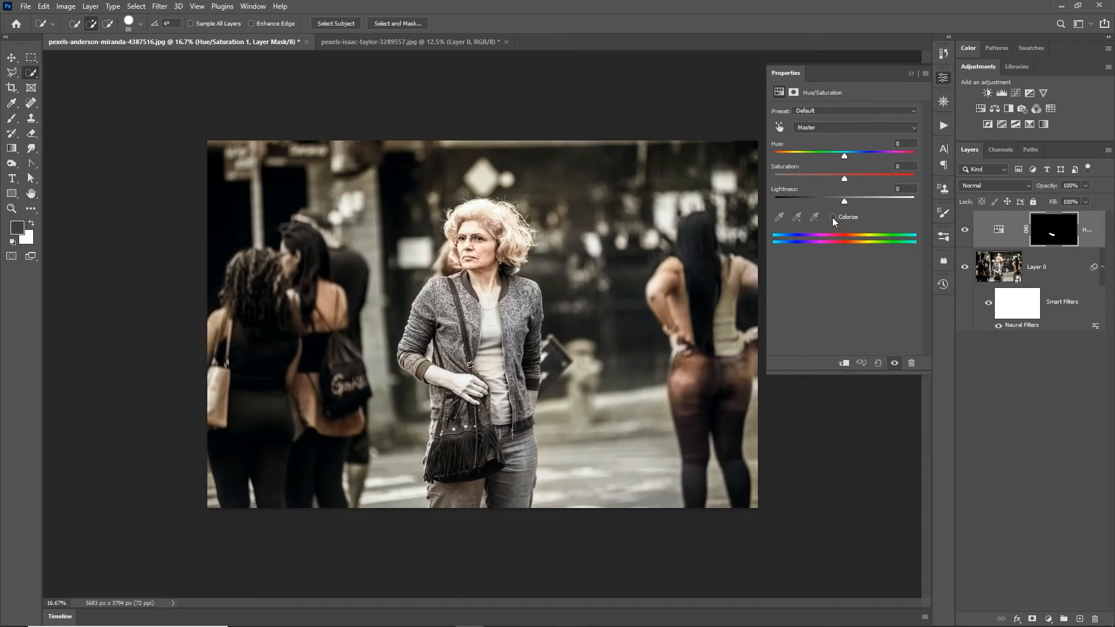
{"action": "left_click", "coordinate": [832, 217]}
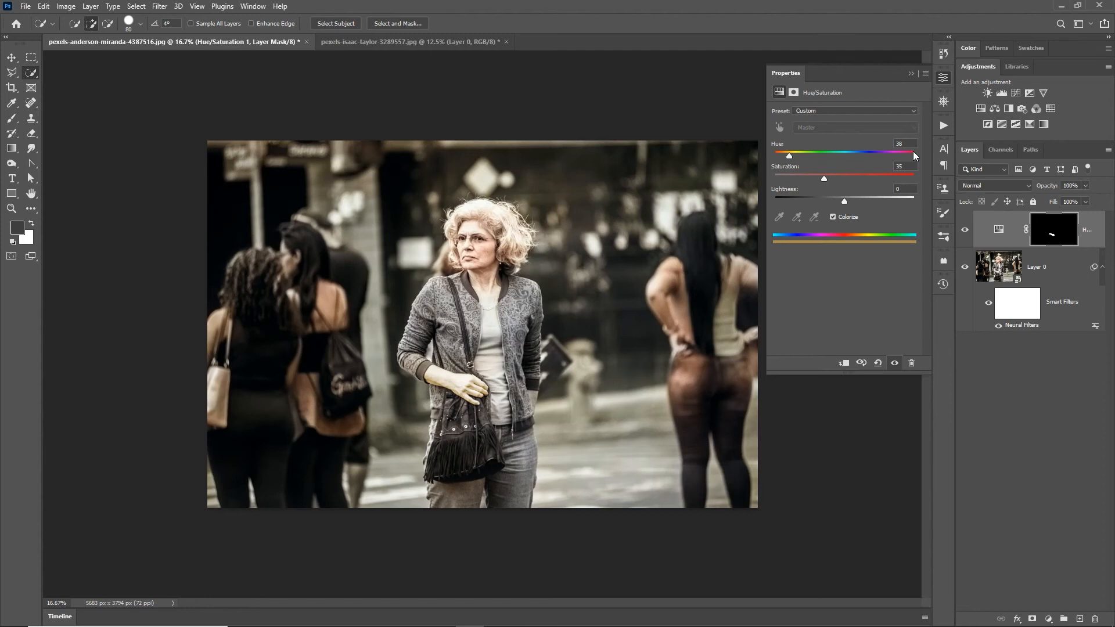
{"action": "triple_click", "coordinate": [905, 142]}
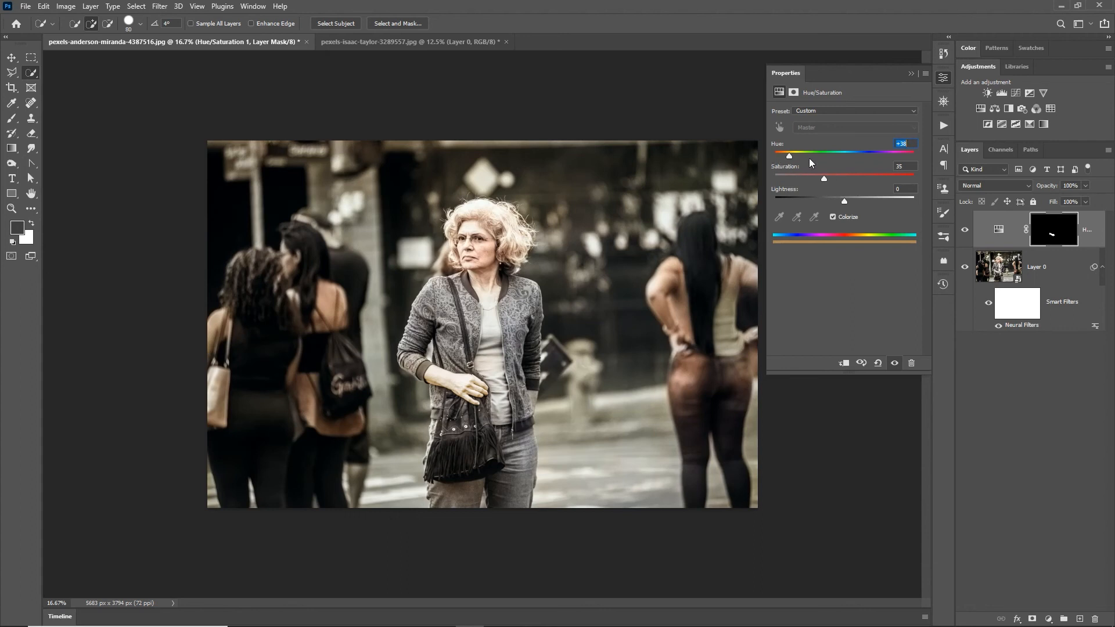
{"action": "mouse_move", "coordinate": [903, 193]}
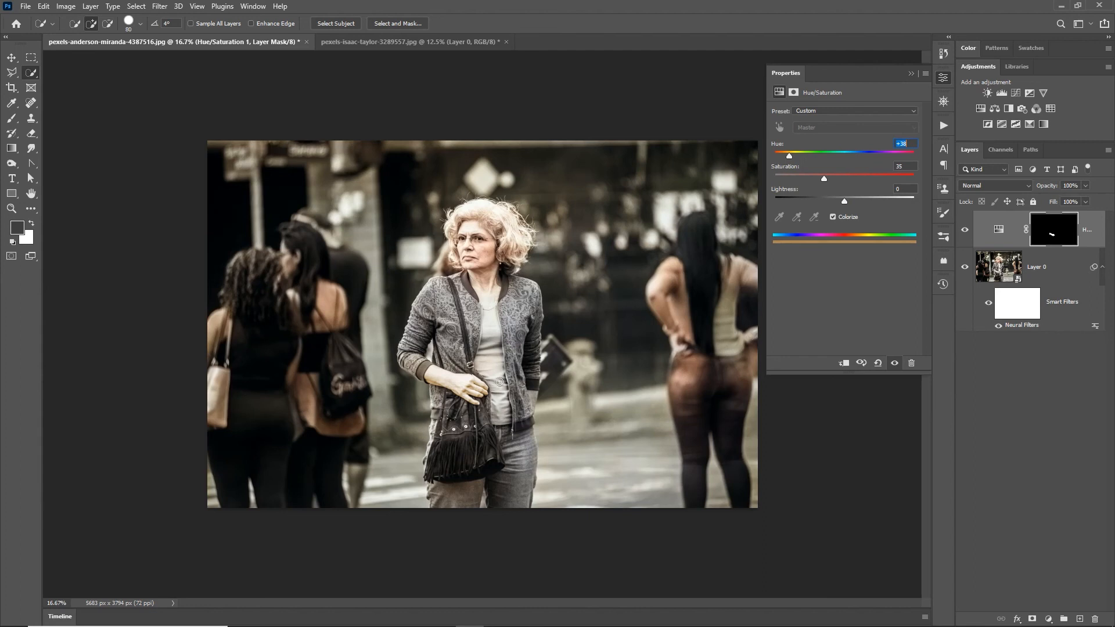
{"action": "mouse_move", "coordinate": [871, 232]}
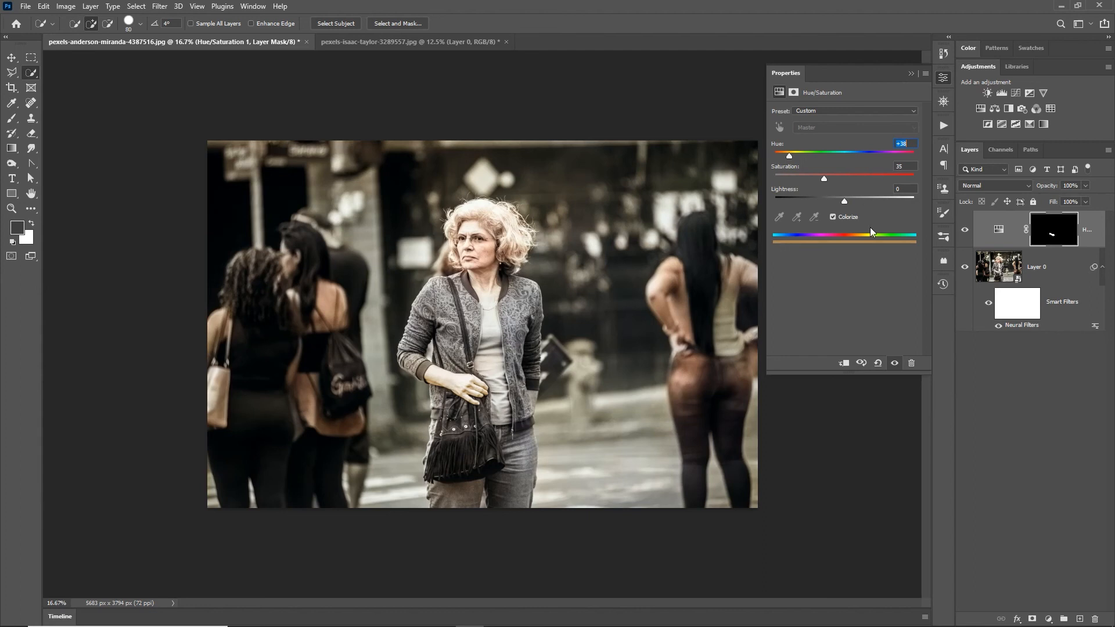